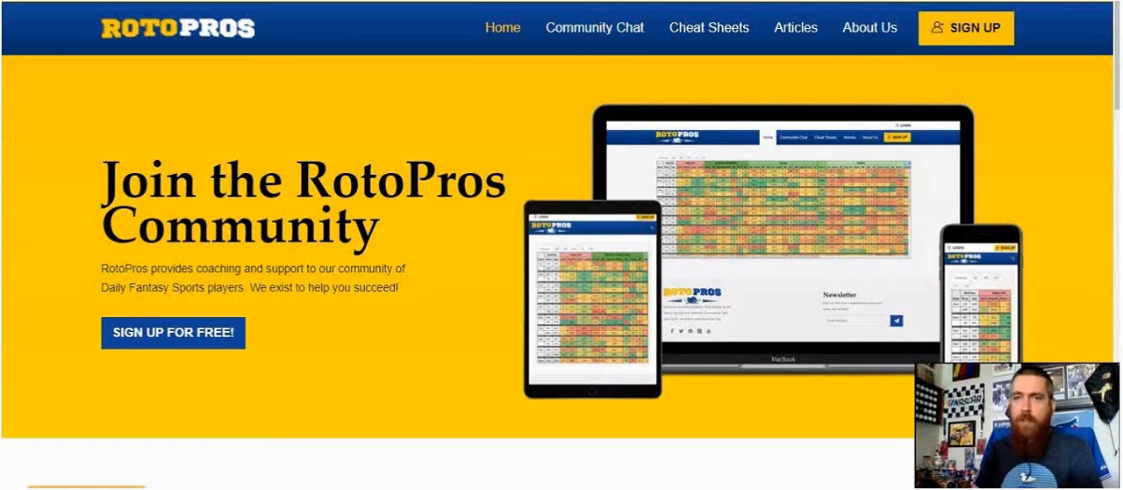
Scroll the RotoPros home page down through recent articles and Features, then back to the top
scroll(down, 3)
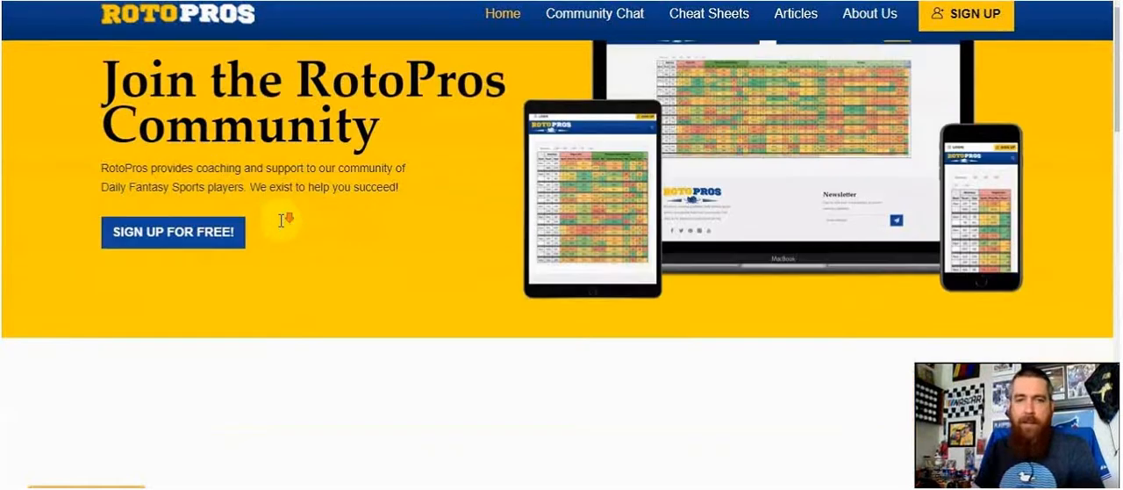
scroll(down, 3)
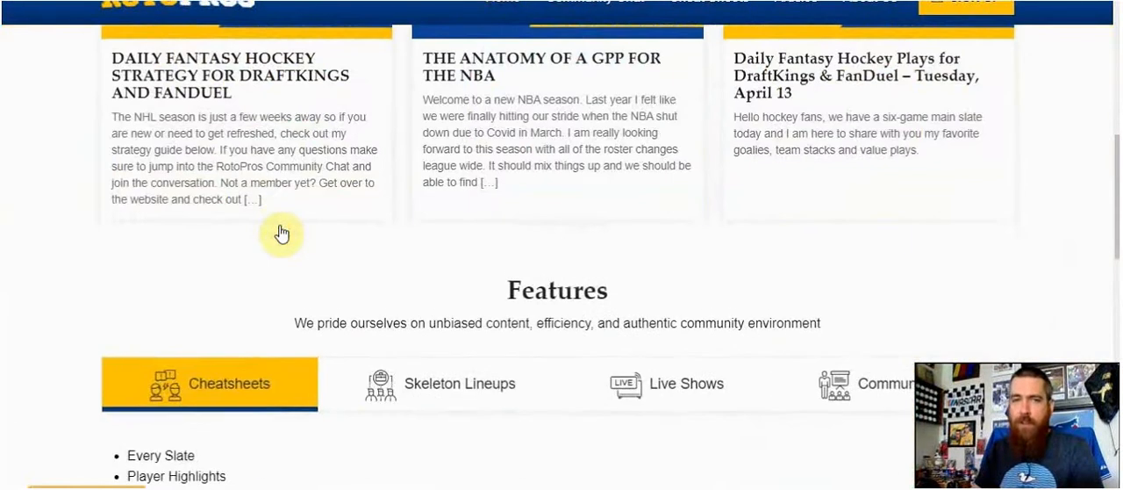
scroll(up, 3)
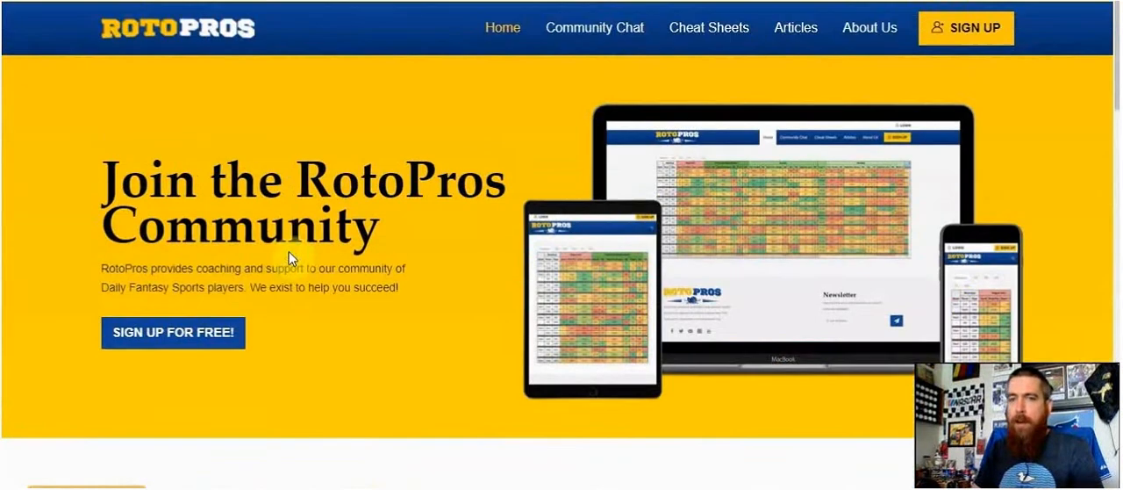
mouse_move(410, 204)
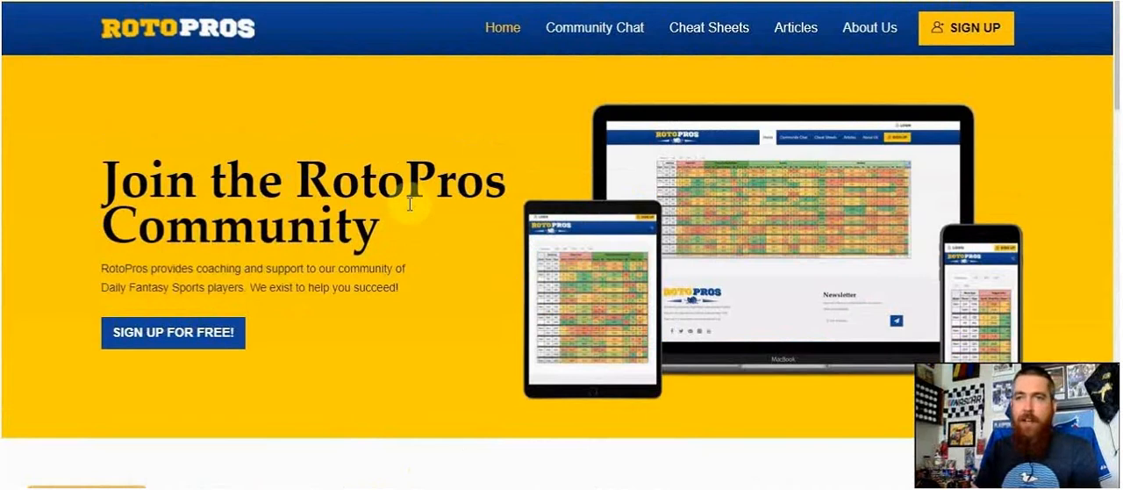
mouse_move(1002, 79)
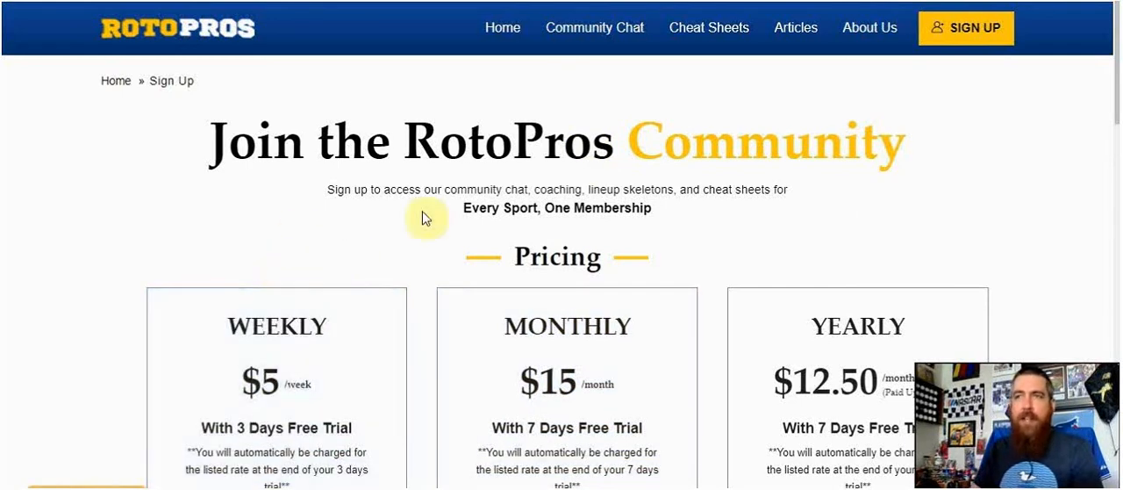
mouse_move(1077, 271)
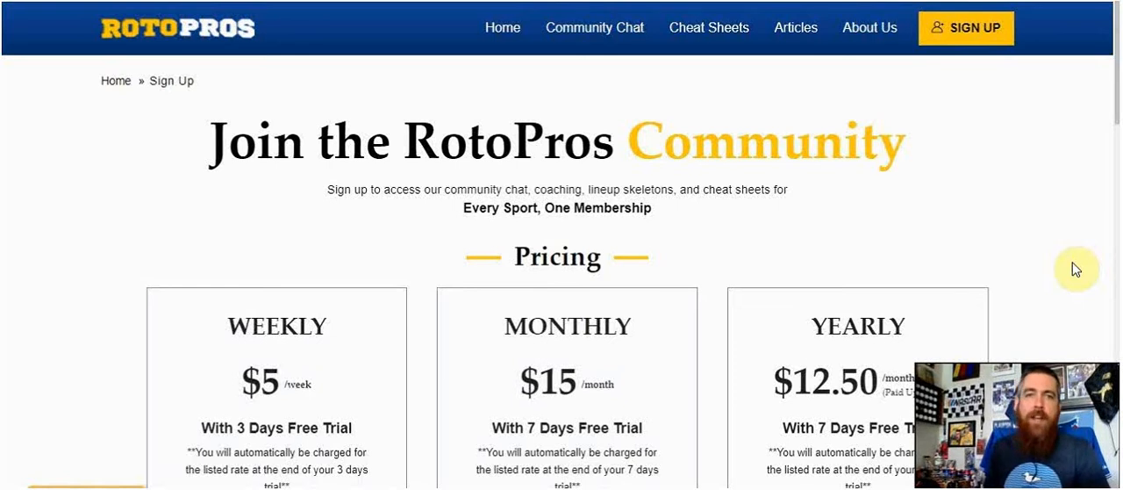
mouse_move(696, 72)
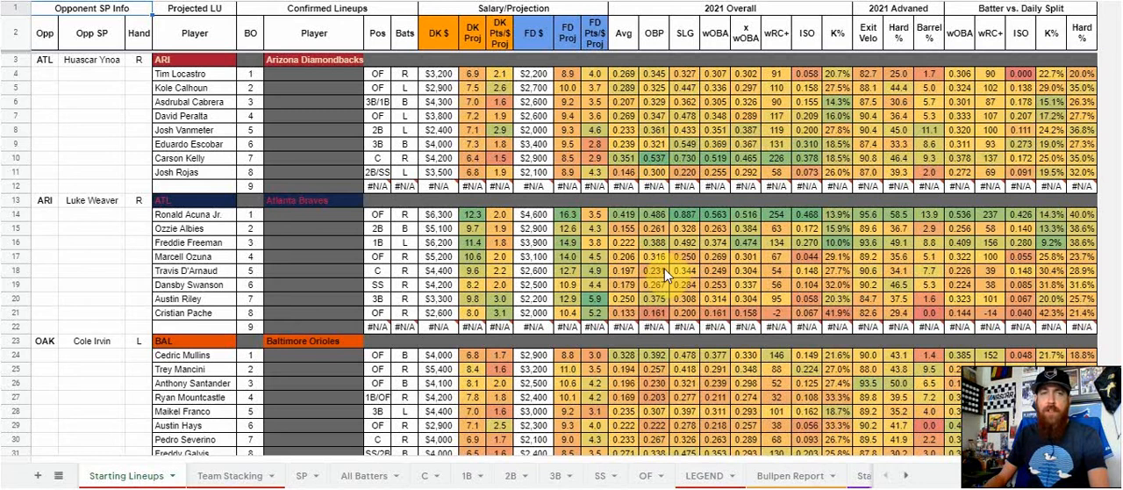
mouse_move(668, 274)
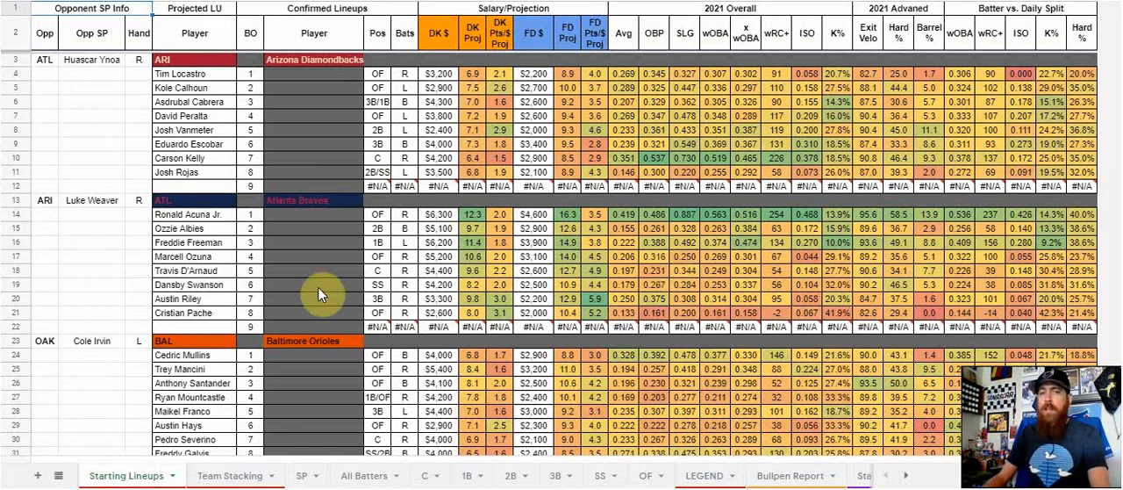
mouse_move(318, 293)
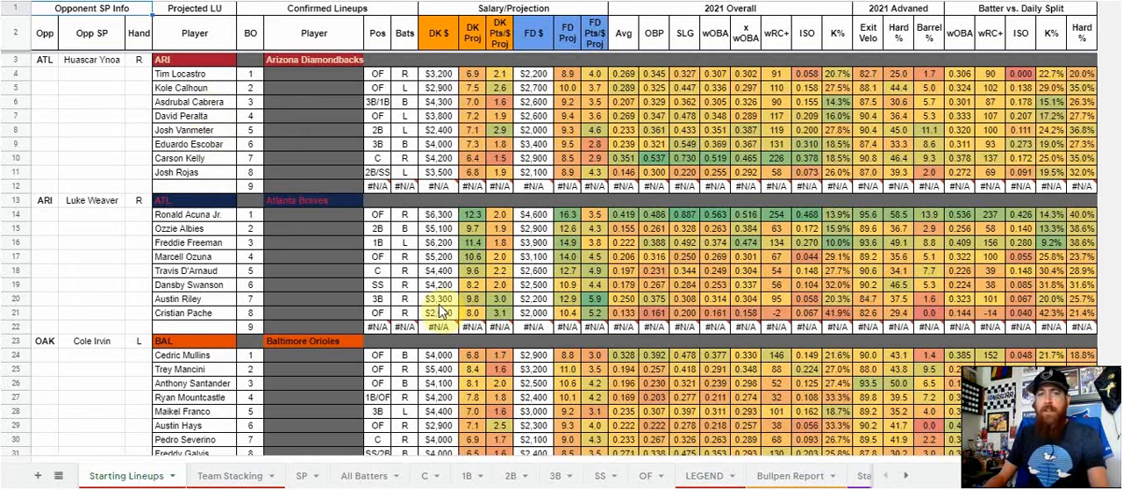
Switch to the SP sheet listing starting pitchers by salary with projections and 2021 stats
click(302, 473)
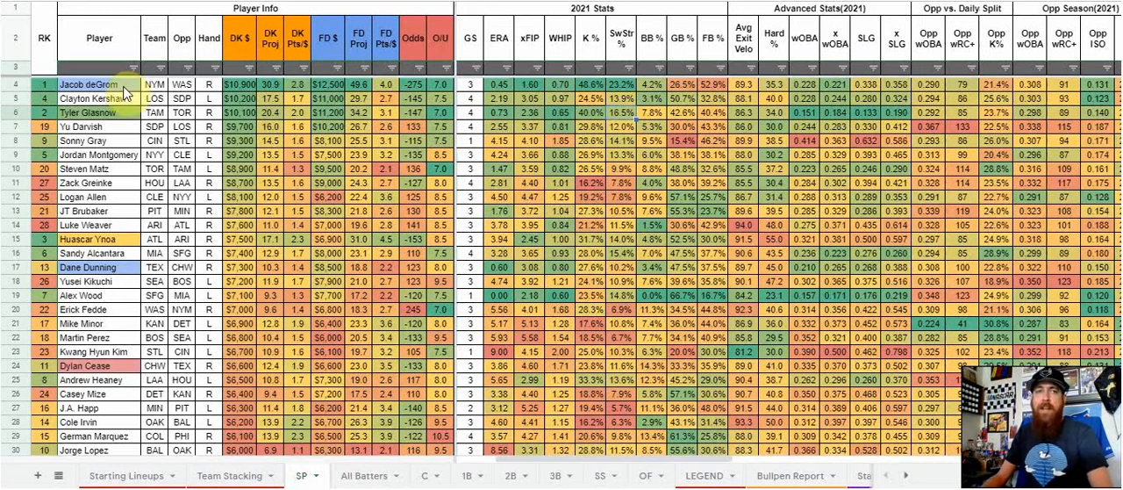
Scroll the SP sheet right to the opponent season, last-7-days and batting-split columns
scroll(right, 3)
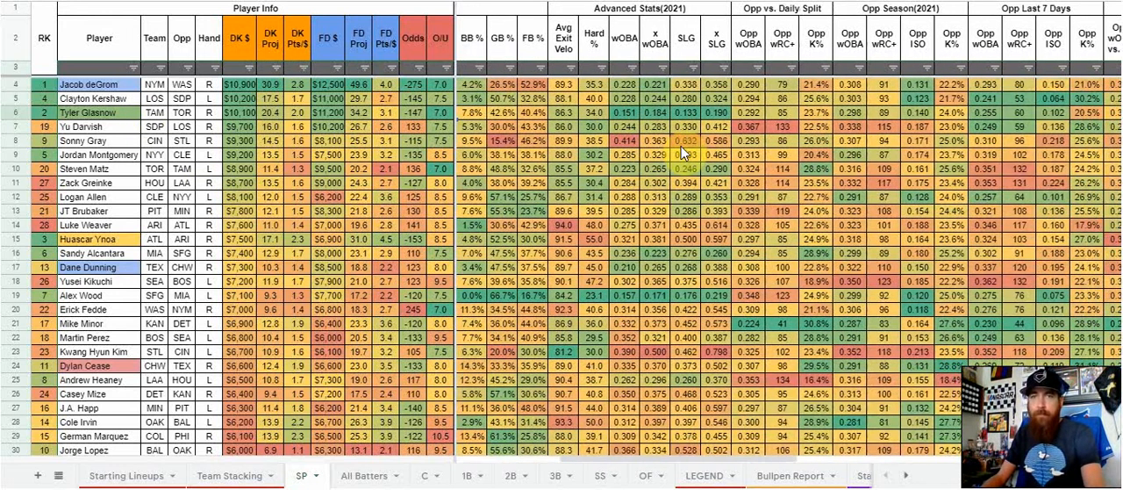
scroll(right, 3)
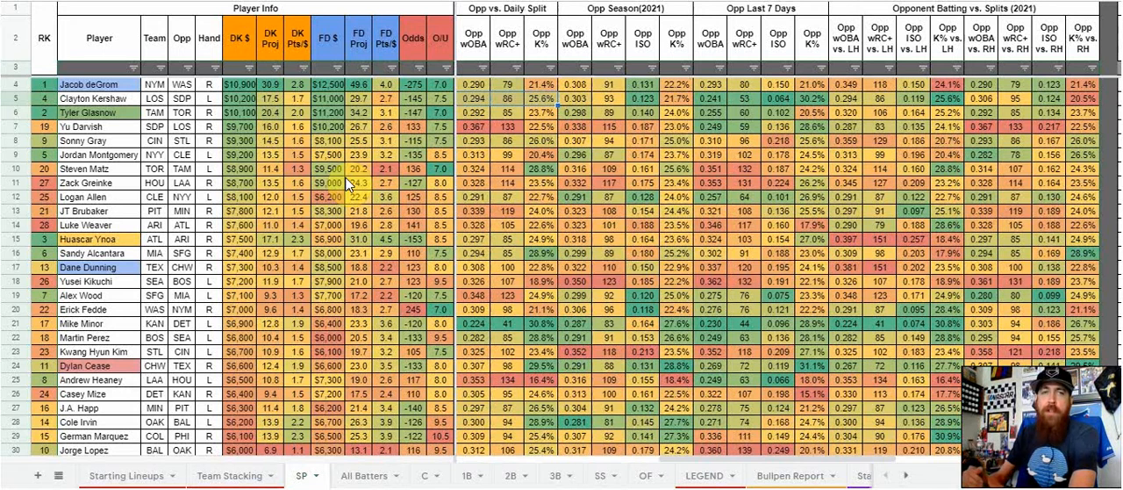
mouse_move(211, 171)
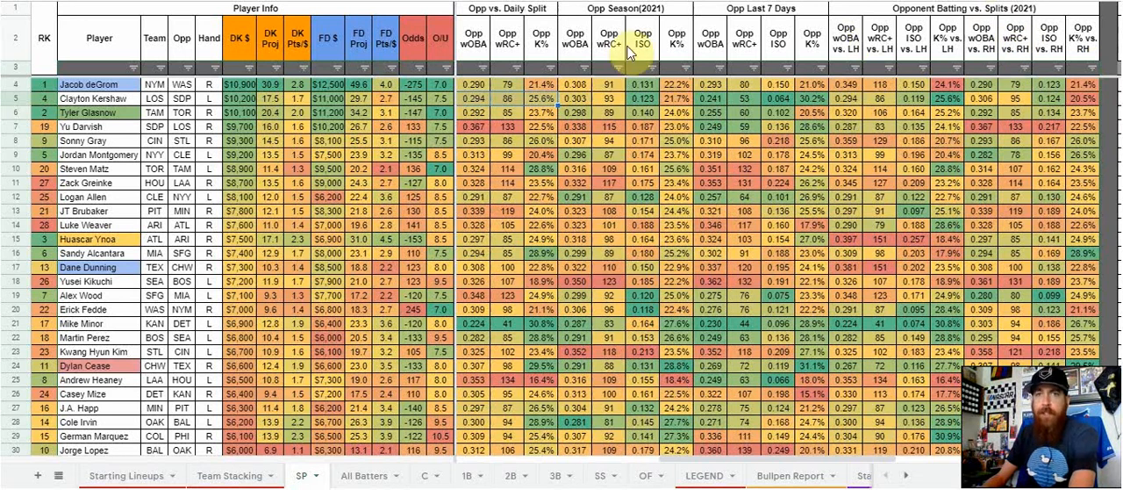
mouse_move(575, 56)
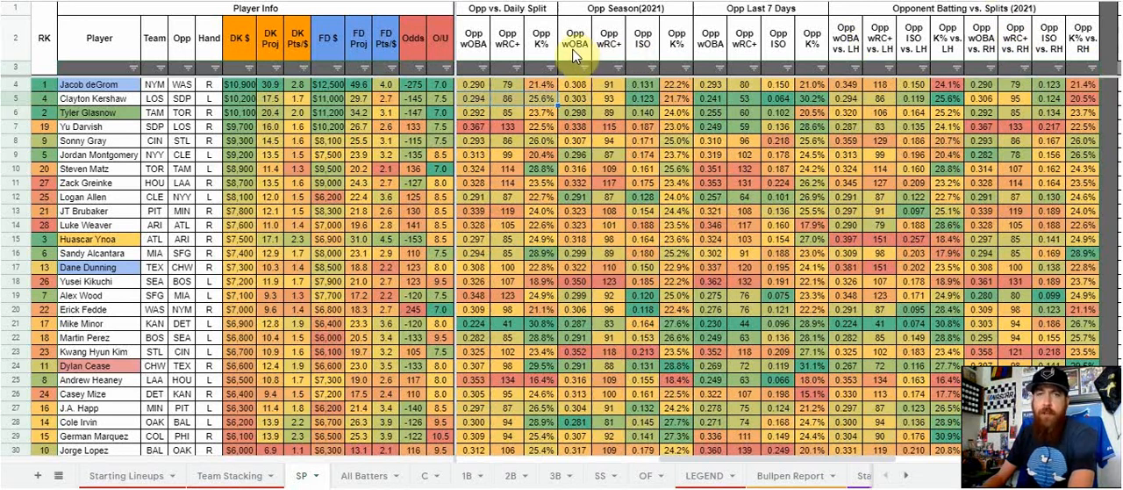
mouse_move(625, 42)
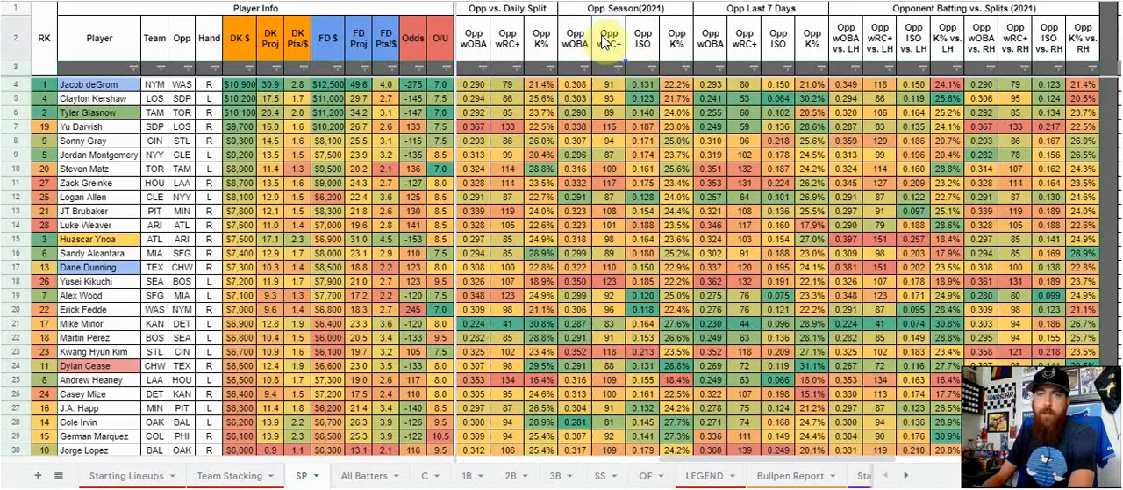
mouse_move(630, 54)
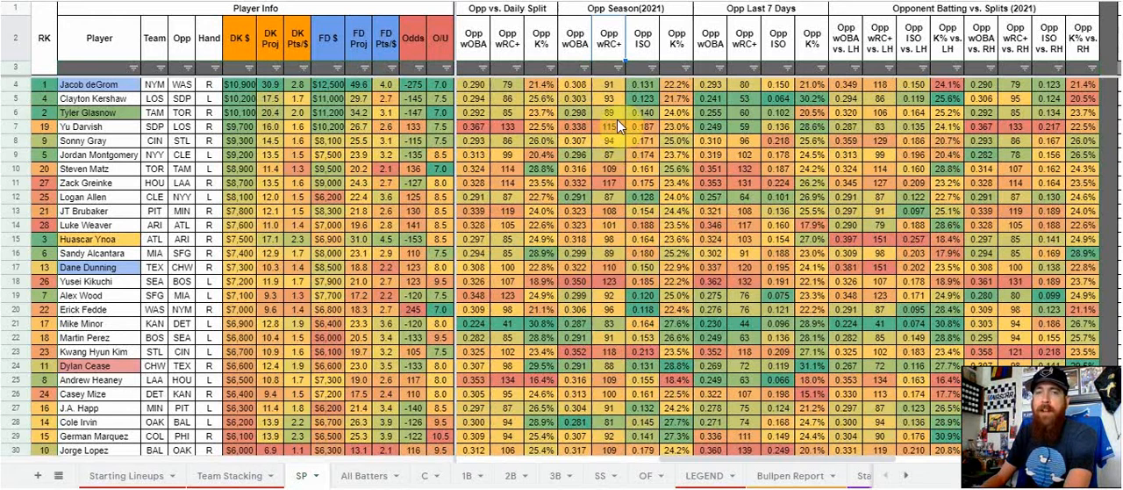
mouse_move(603, 140)
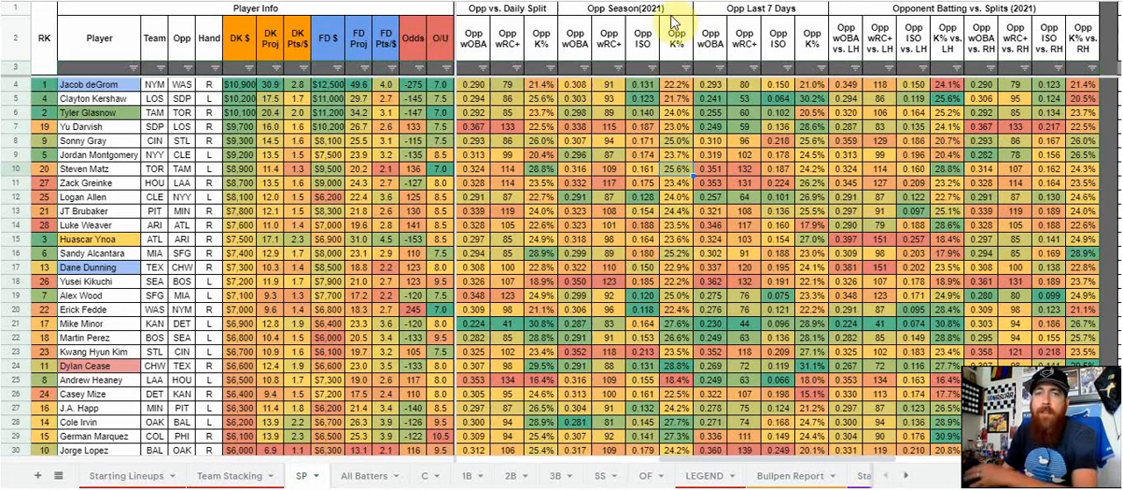
mouse_move(705, 7)
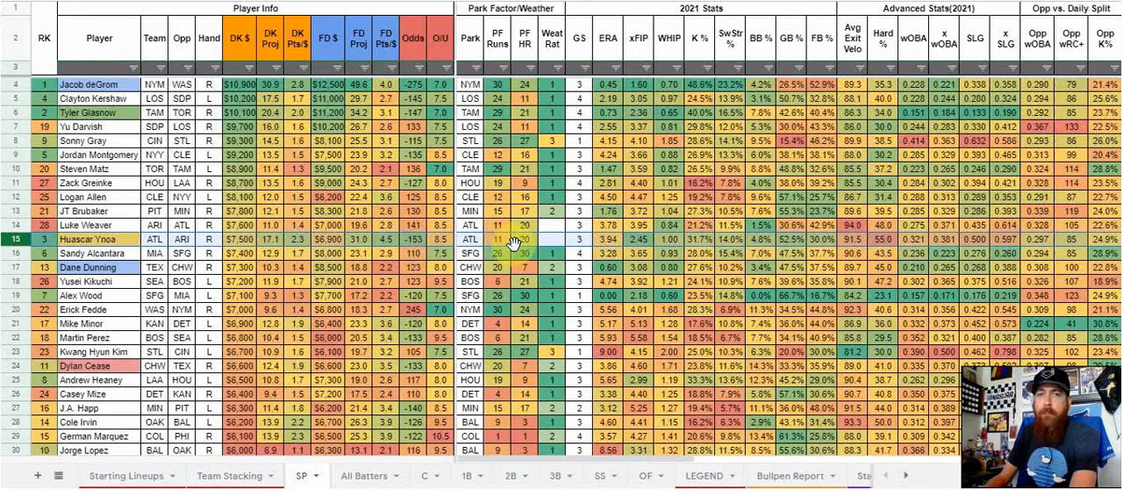
mouse_move(523, 239)
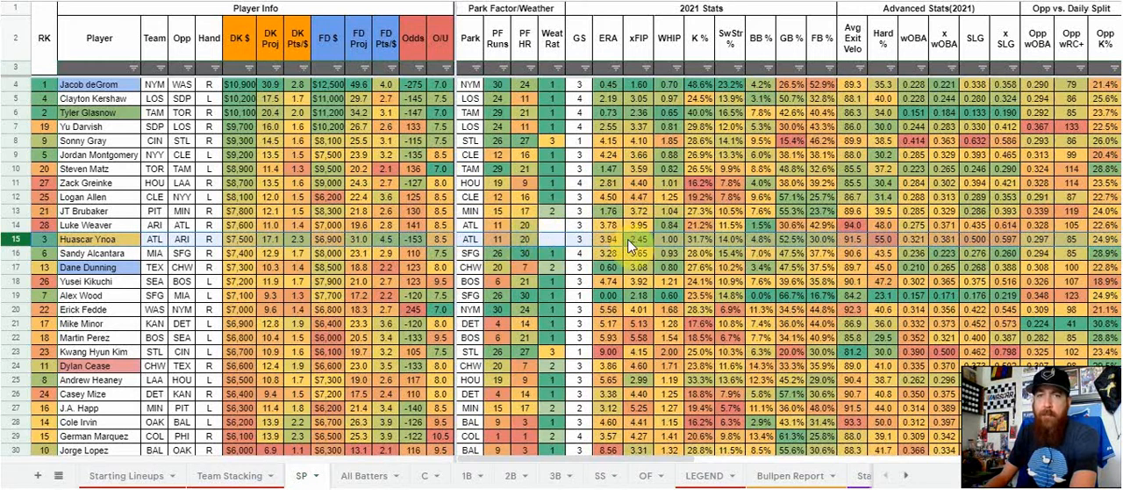
mouse_move(641, 248)
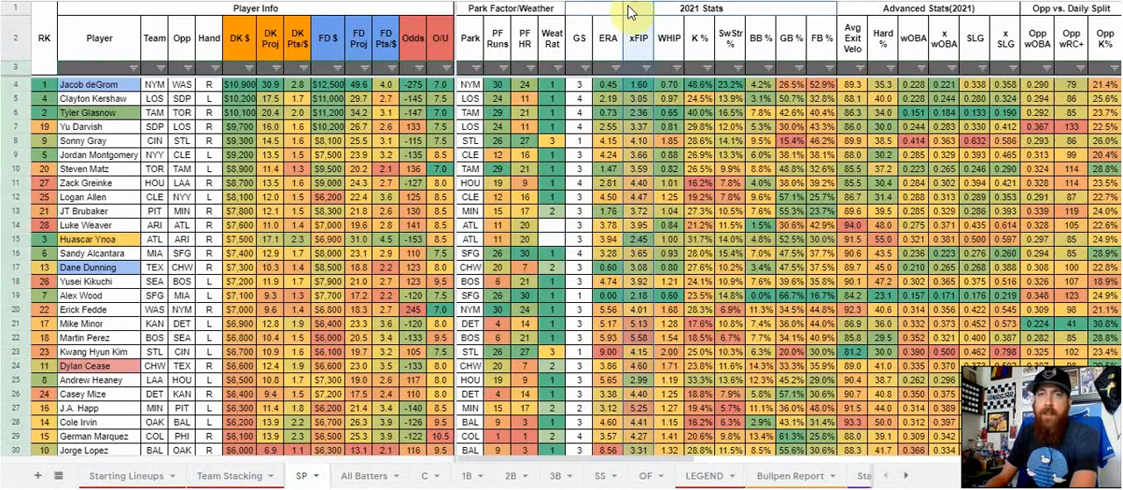
mouse_move(621, 44)
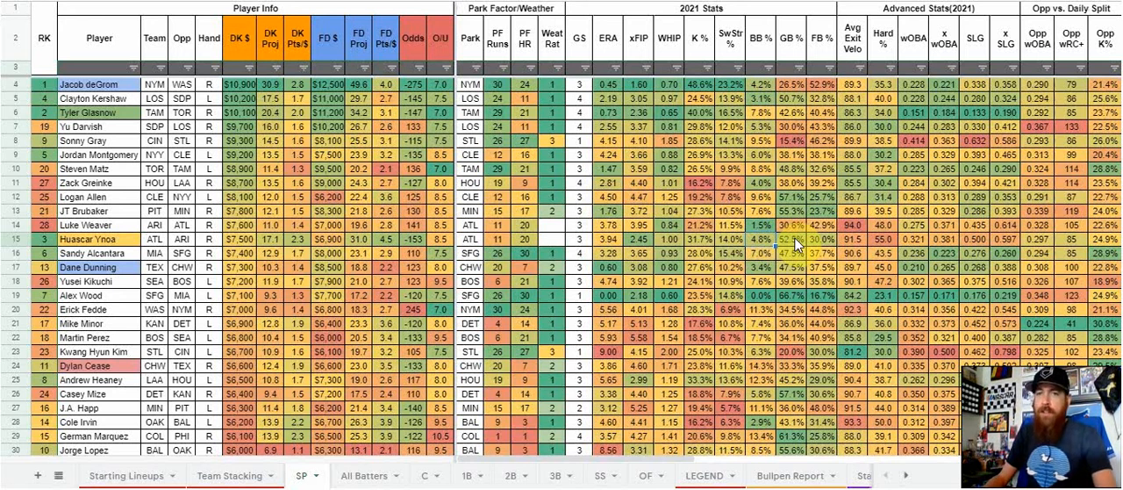
mouse_move(804, 242)
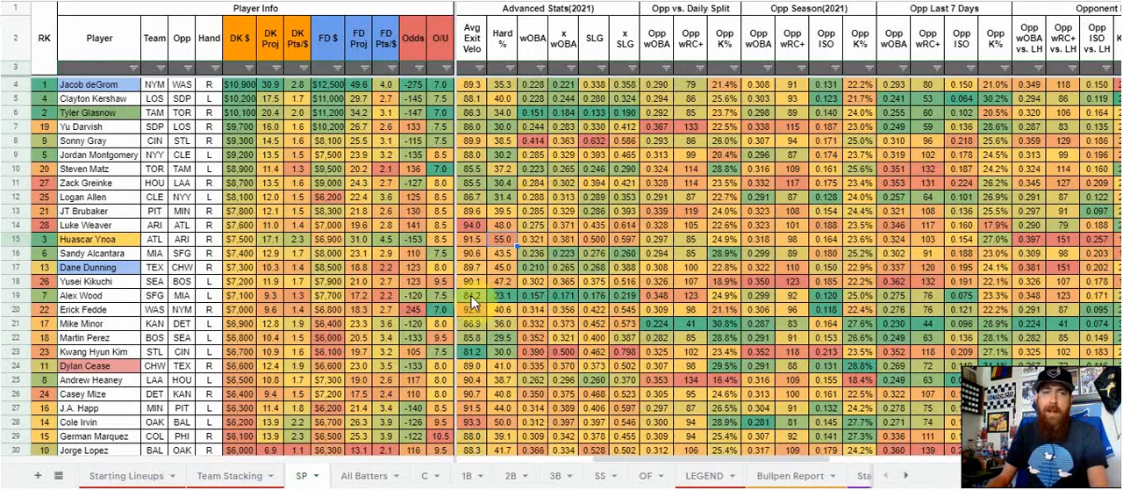
mouse_move(1079, 337)
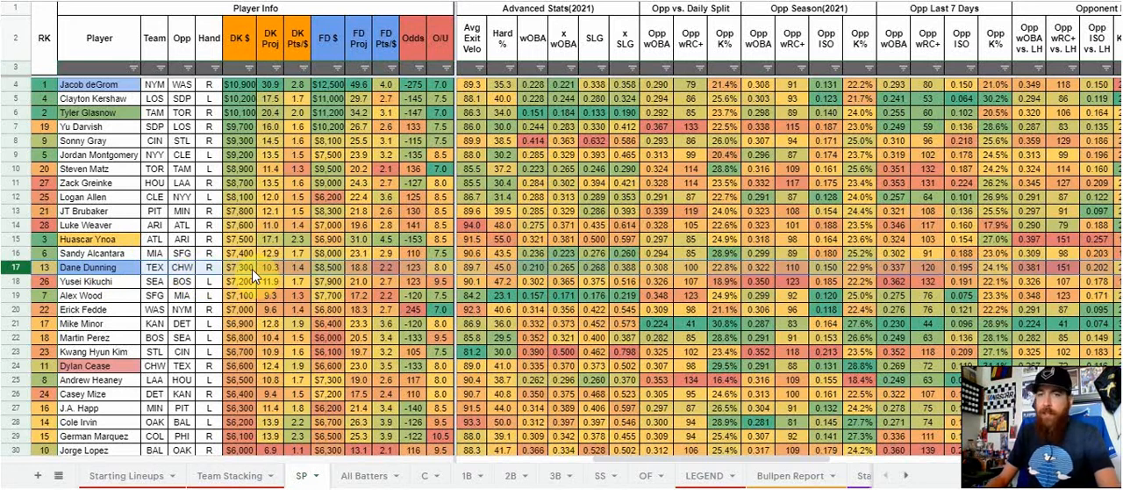
mouse_move(792, 271)
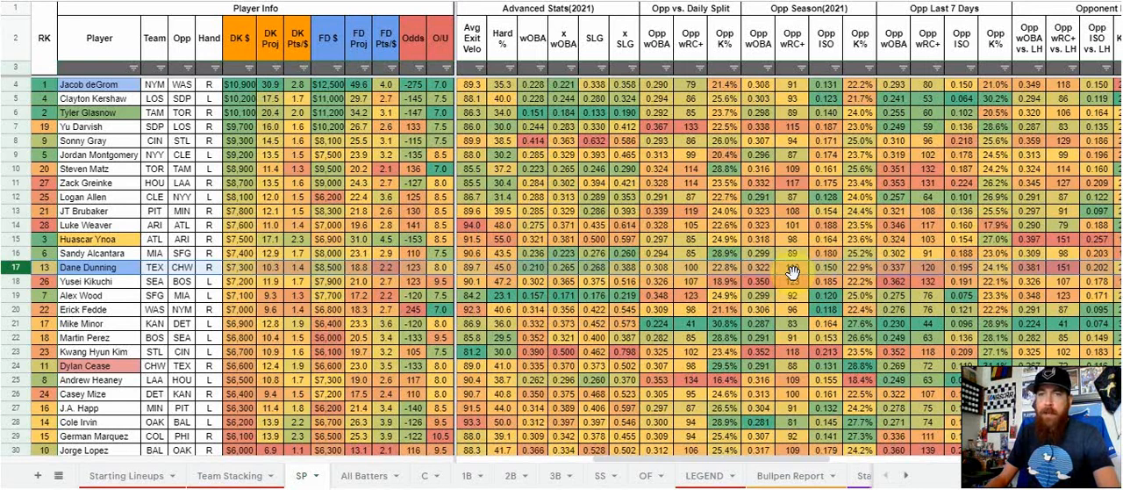
mouse_move(797, 274)
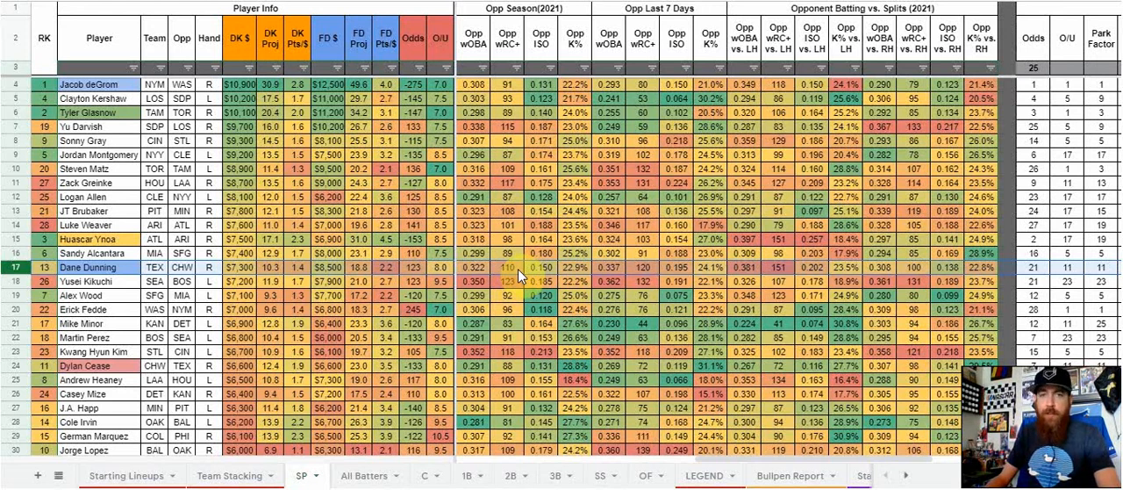
mouse_move(658, 270)
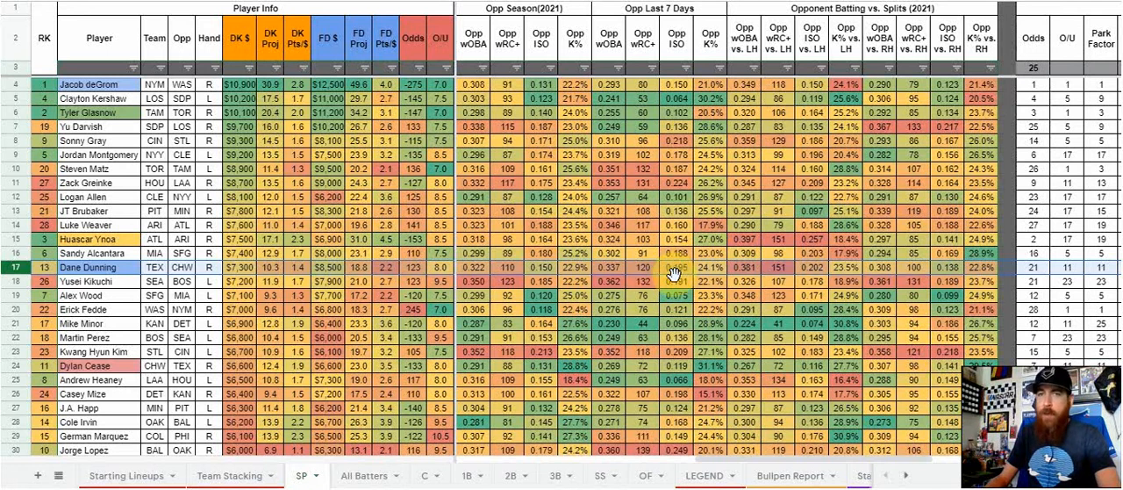
mouse_move(250, 337)
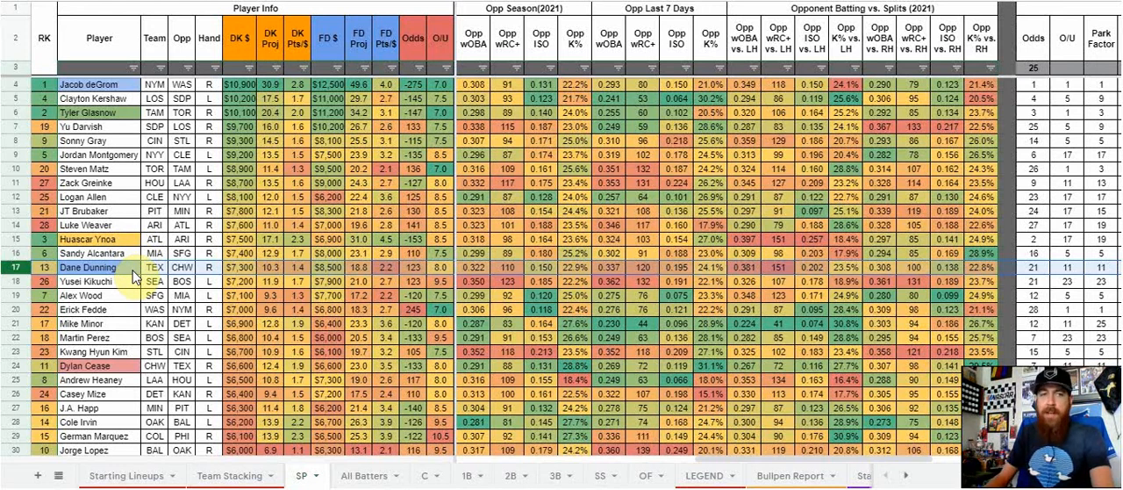
mouse_move(226, 322)
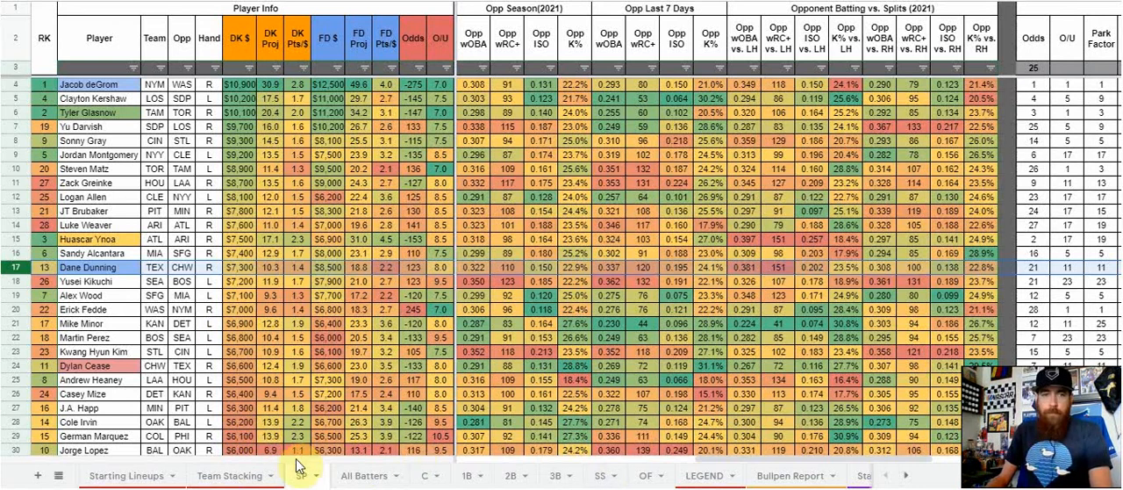
Switch to the Team Stacking sheet ranking teams by implied runs and bullpen stats
click(230, 474)
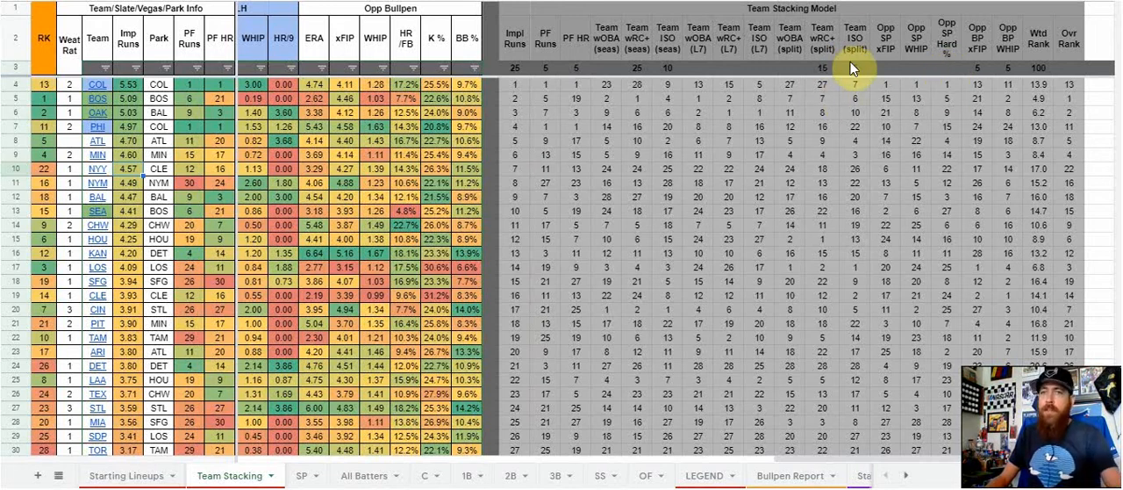
mouse_move(969, 85)
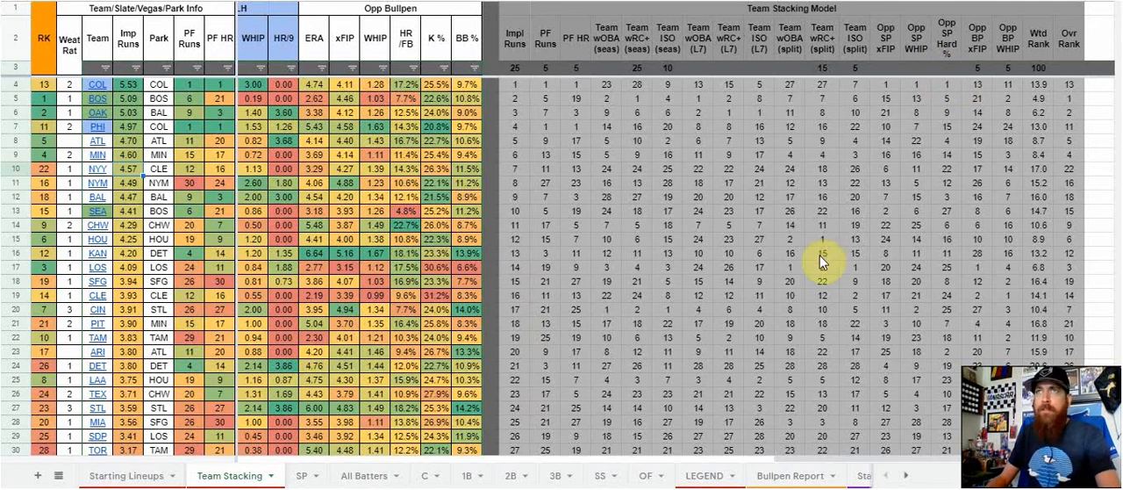
mouse_move(821, 262)
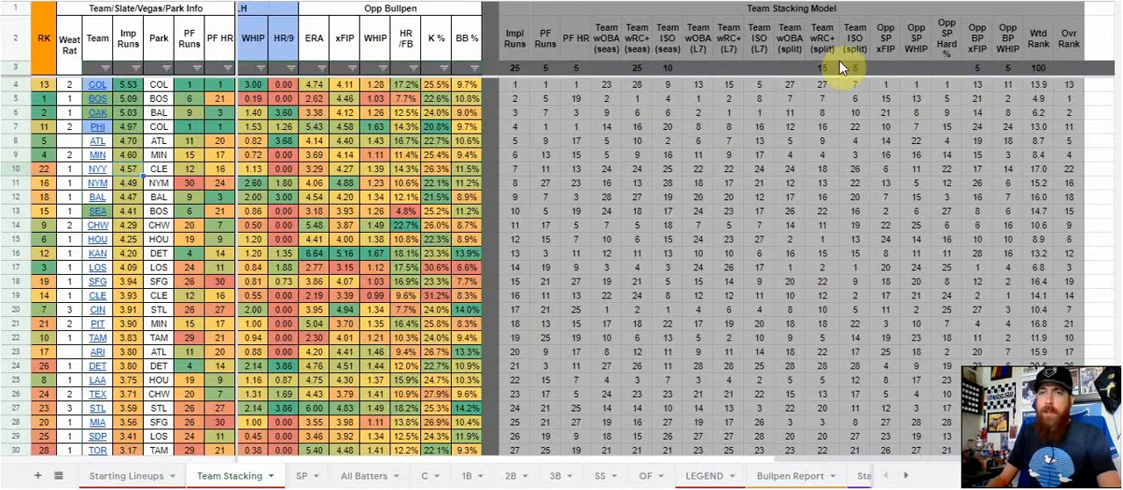
mouse_move(195, 70)
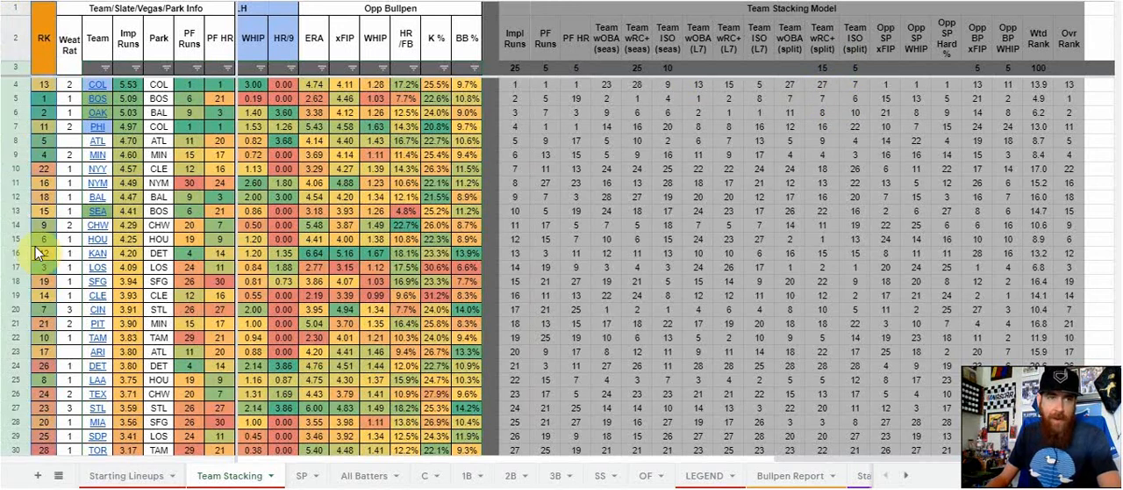
mouse_move(735, 172)
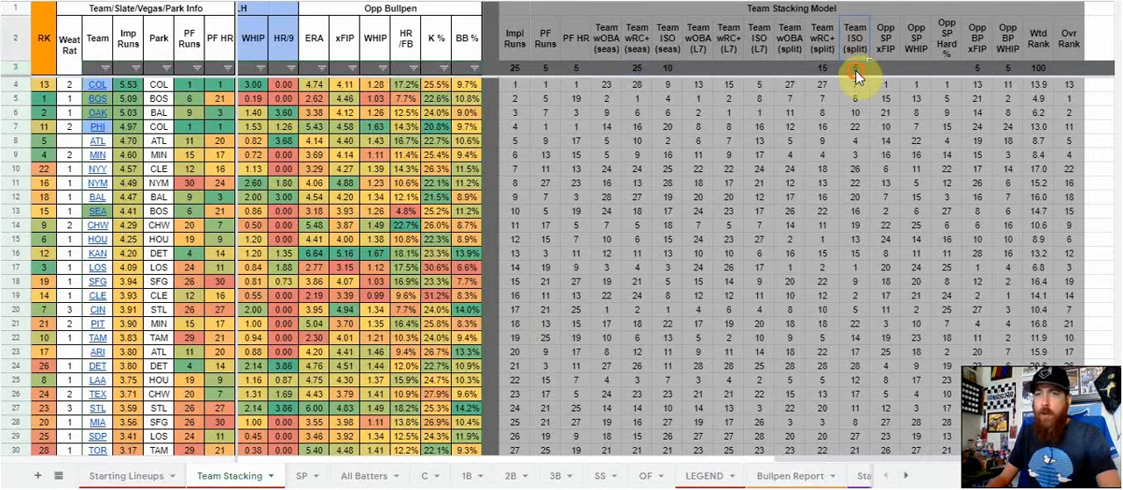
mouse_move(739, 68)
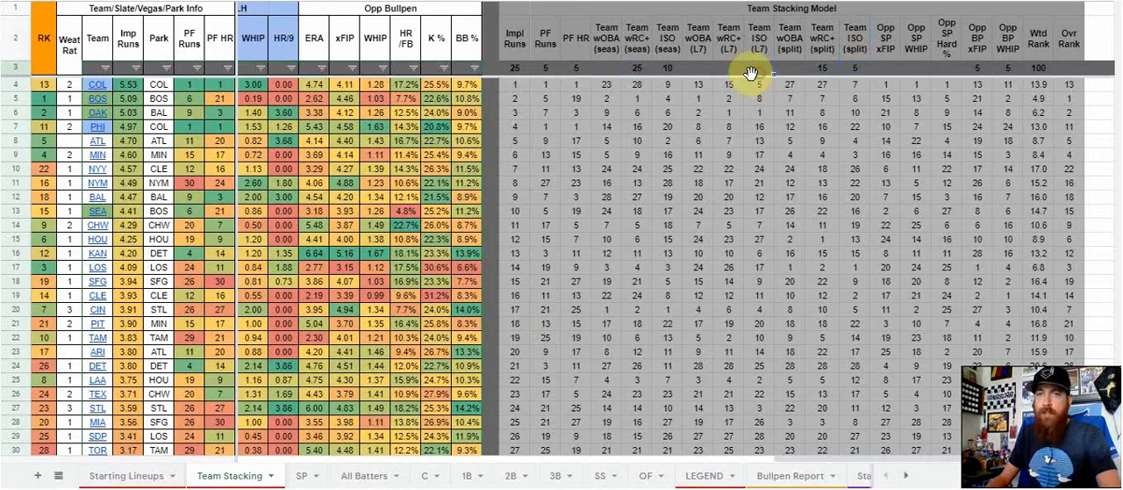
mouse_move(669, 59)
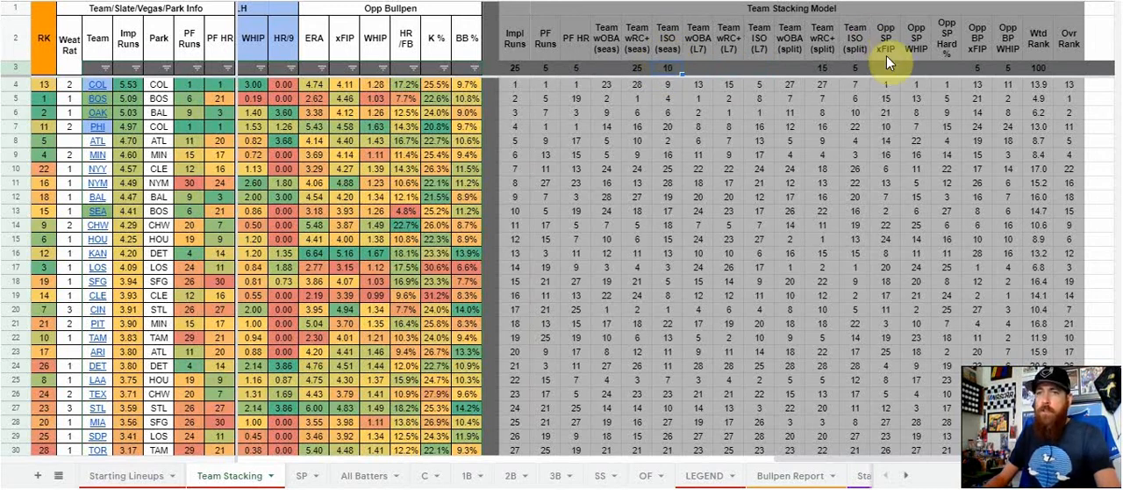
mouse_move(968, 74)
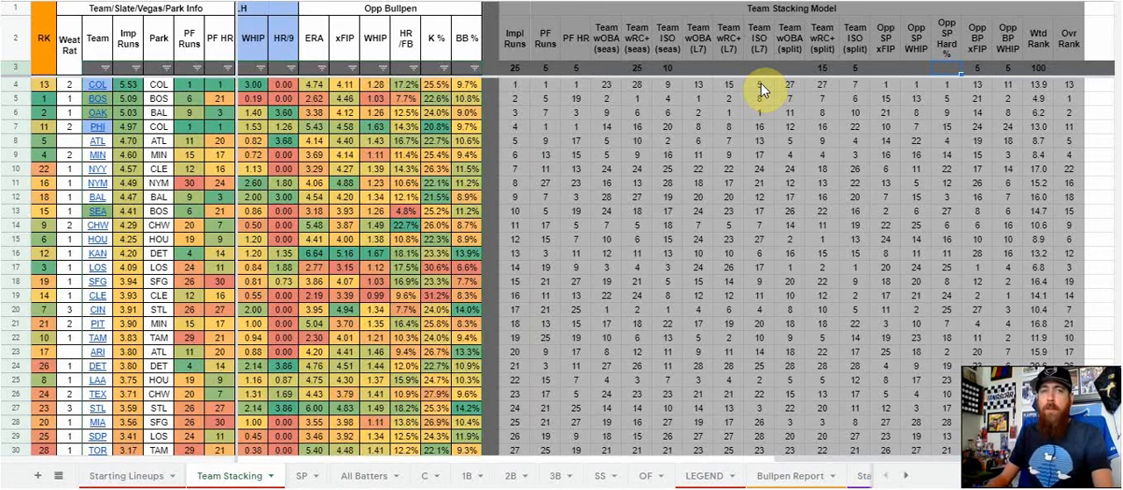
mouse_move(621, 106)
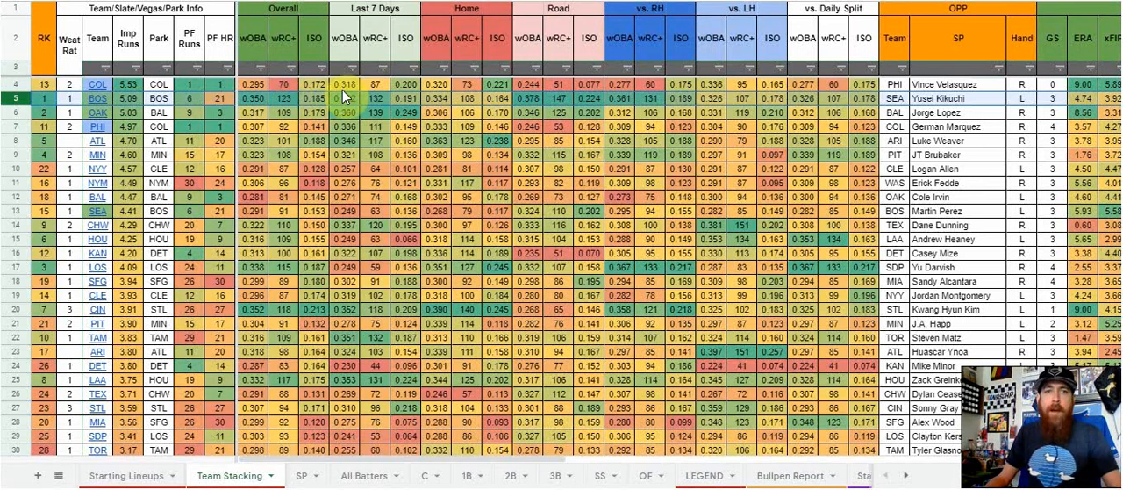
mouse_move(863, 136)
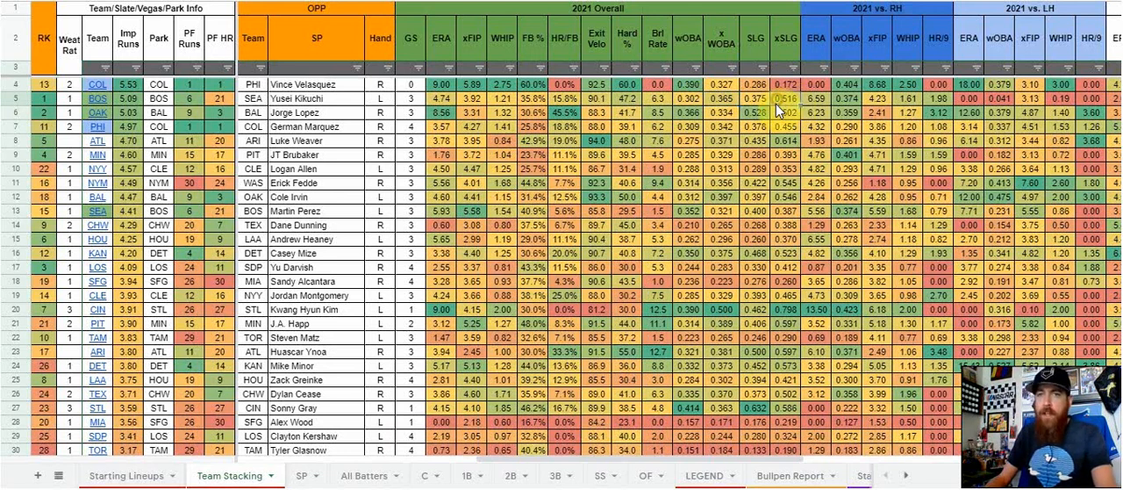
scroll(right, 3)
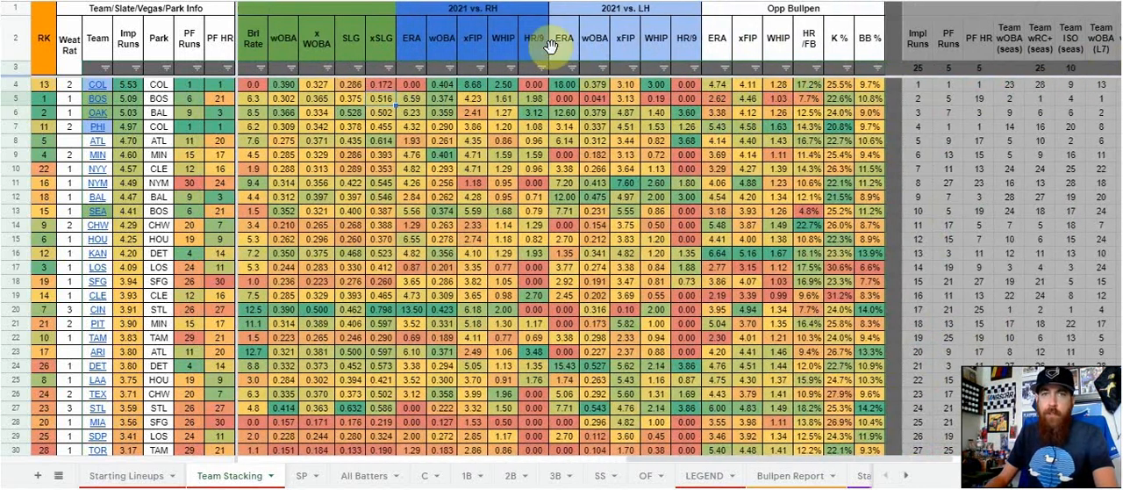
mouse_move(544, 52)
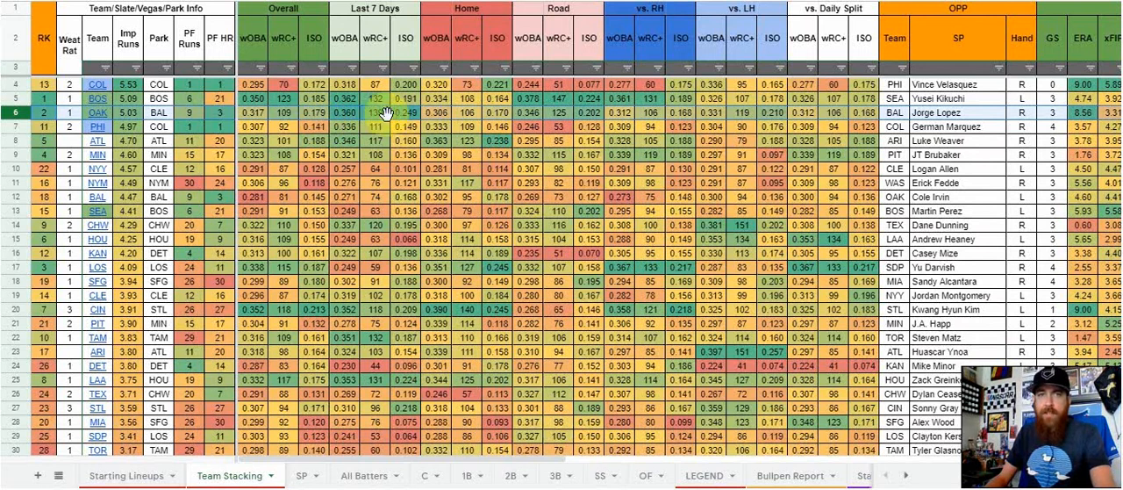
mouse_move(546, 149)
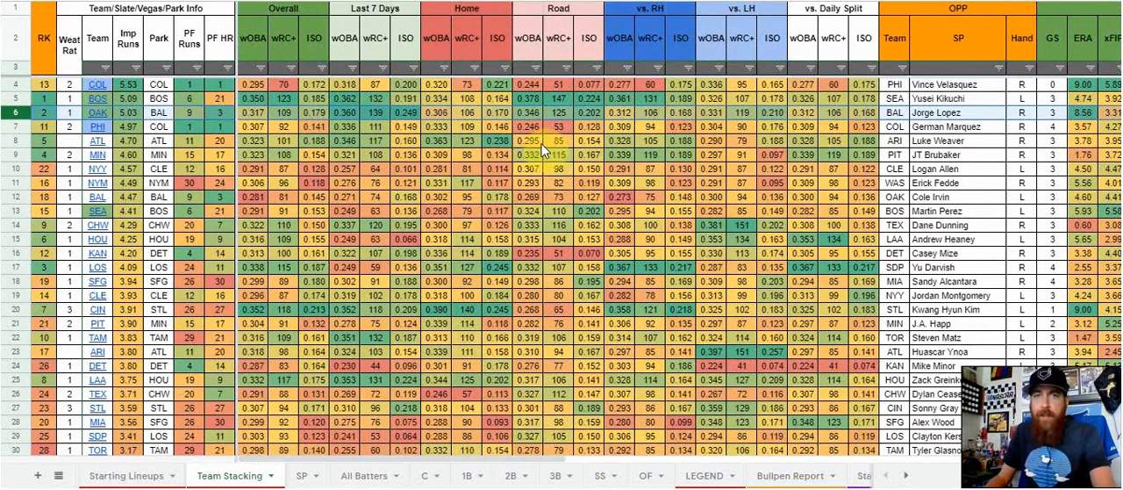
scroll(right, 3)
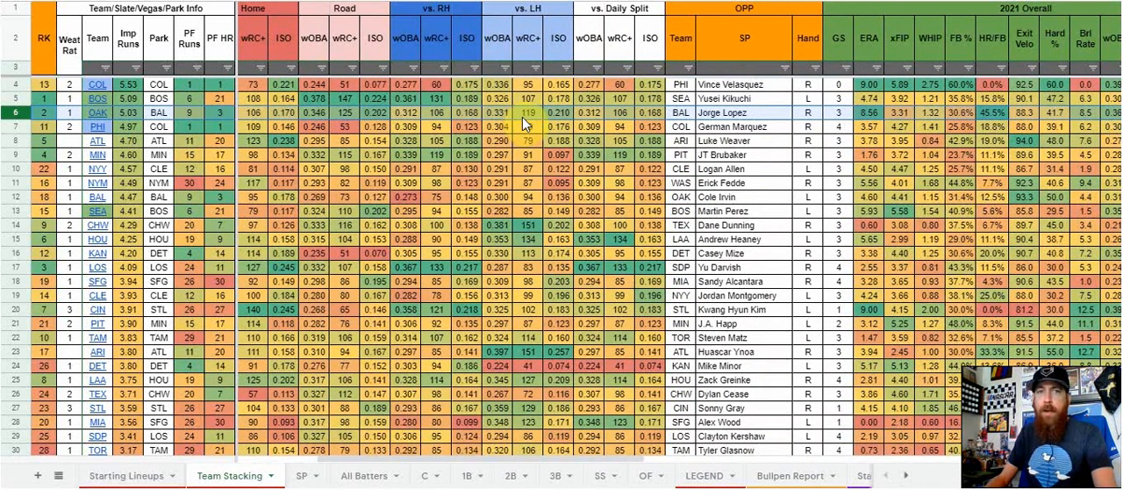
scroll(right, 3)
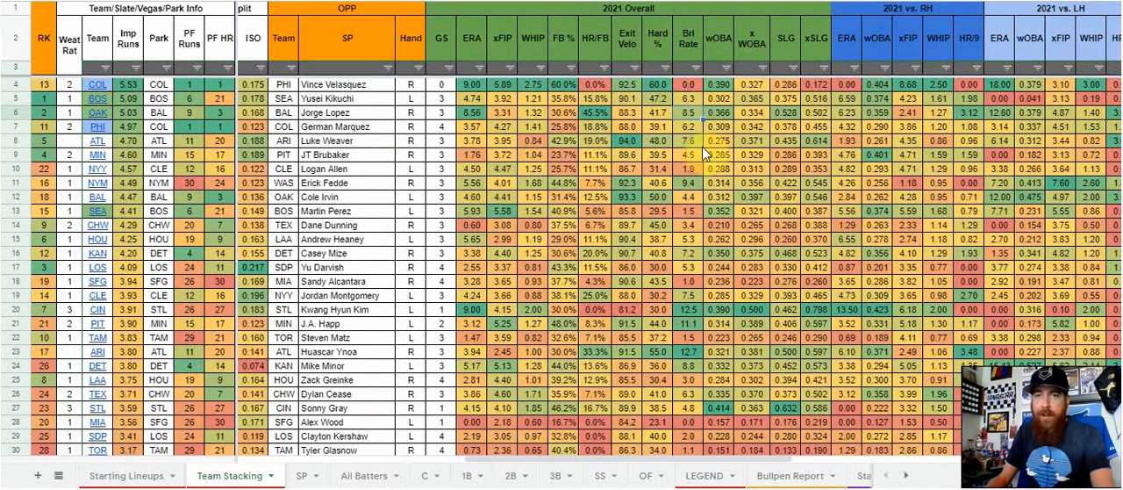
scroll(right, 3)
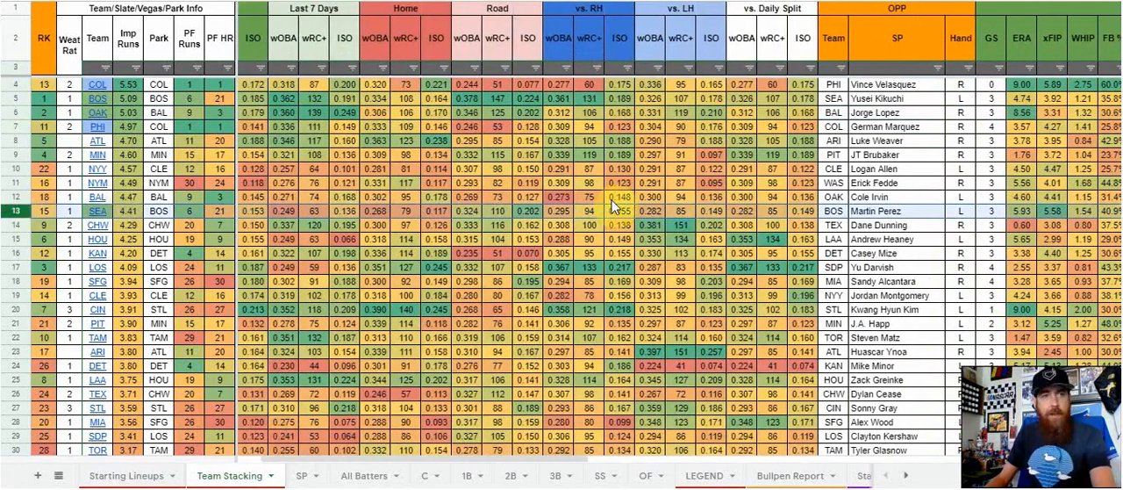
Scroll the Team Stacking sheet right to the opposing pitchers' splits and opponent bullpen columns
scroll(right, 3)
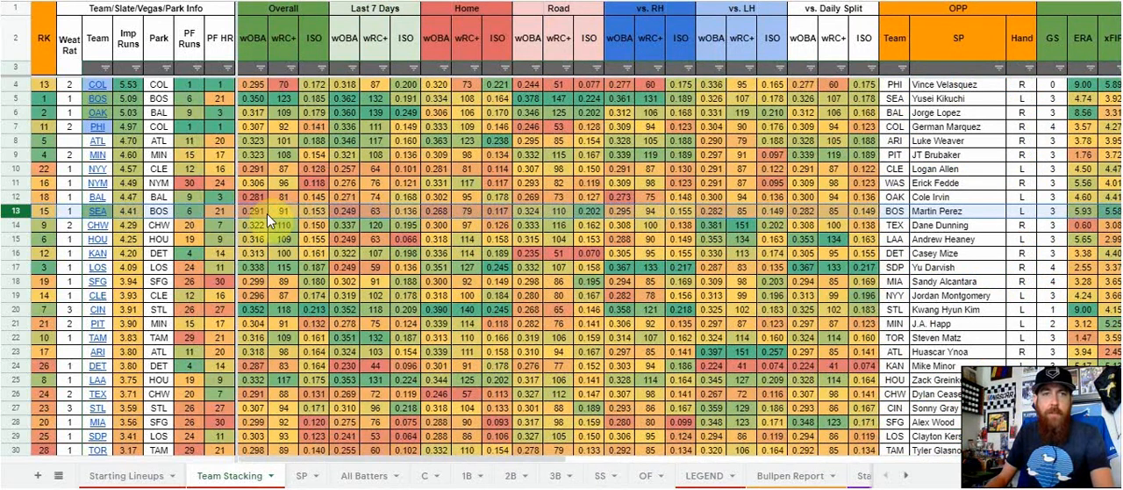
mouse_move(376, 218)
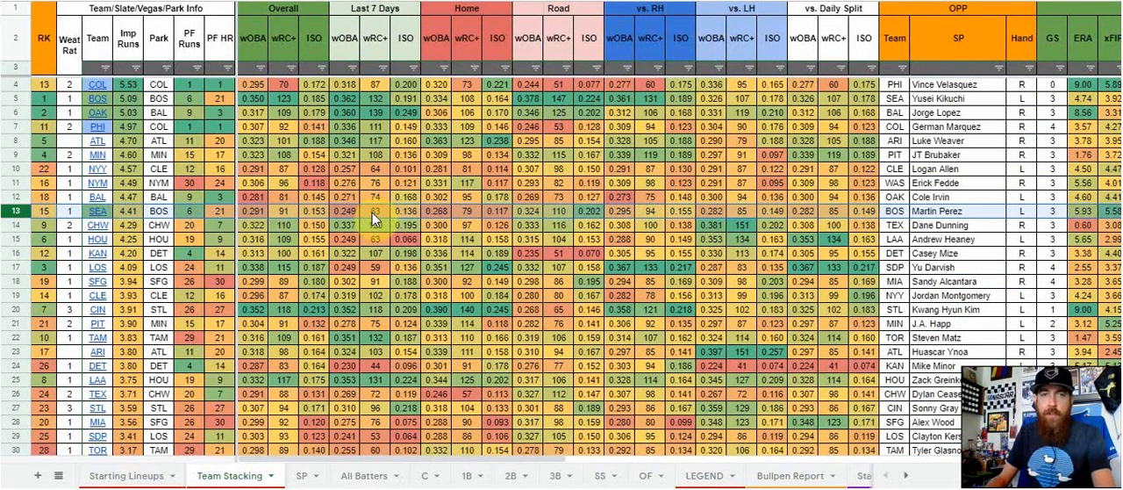
scroll(right, 3)
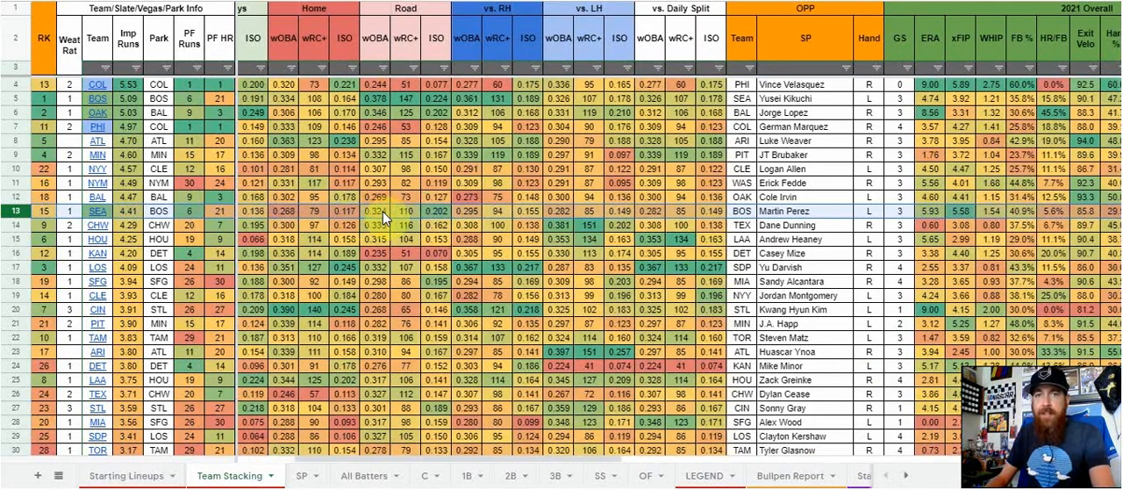
scroll(right, 3)
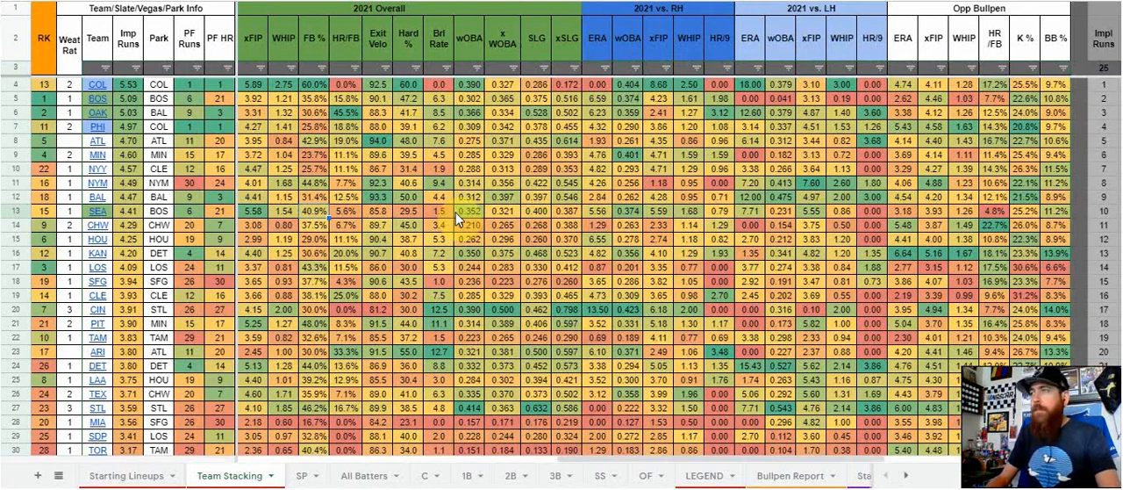
mouse_move(460, 218)
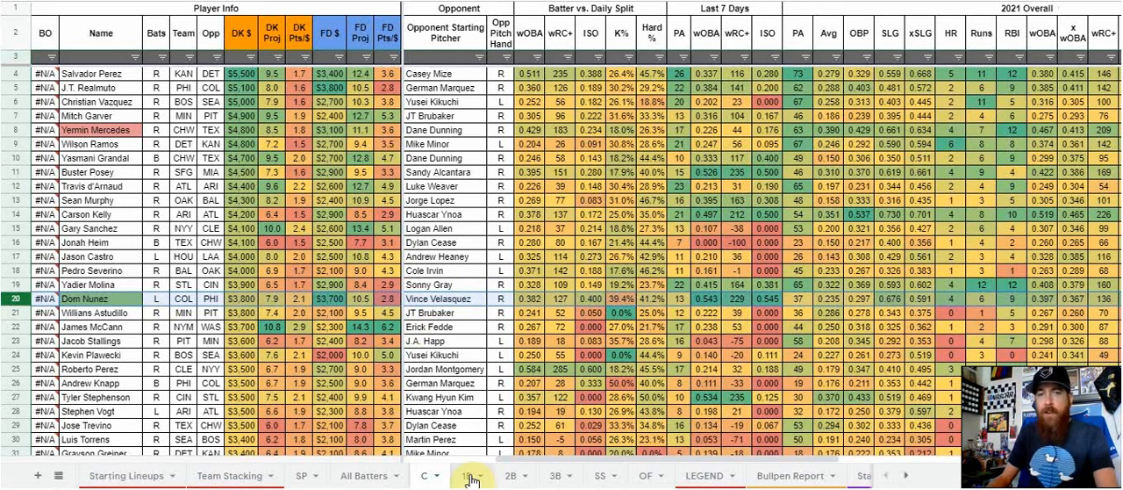
Review the 1B first basemen sheet, then move on to the 2B second basemen sheet
click(442, 476)
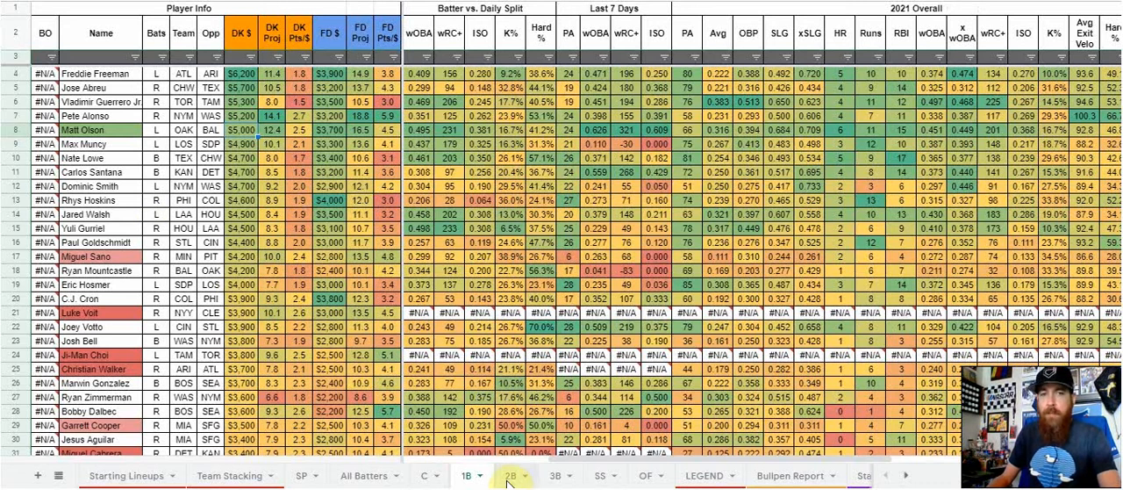
click(508, 477)
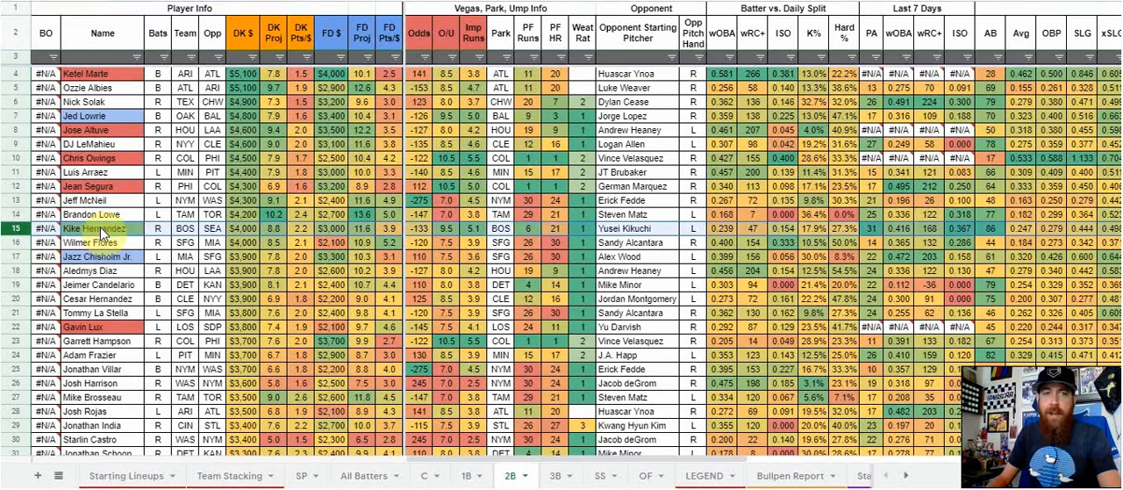
mouse_move(109, 228)
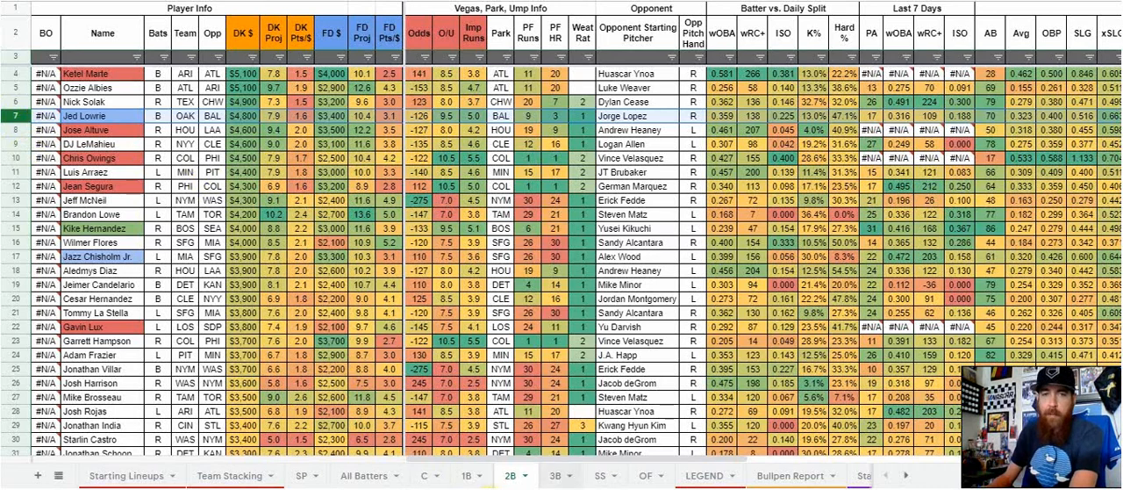
Switch to the 3B sheet listing third basemen with salaries, Vegas/park info and opposing pitchers
click(562, 475)
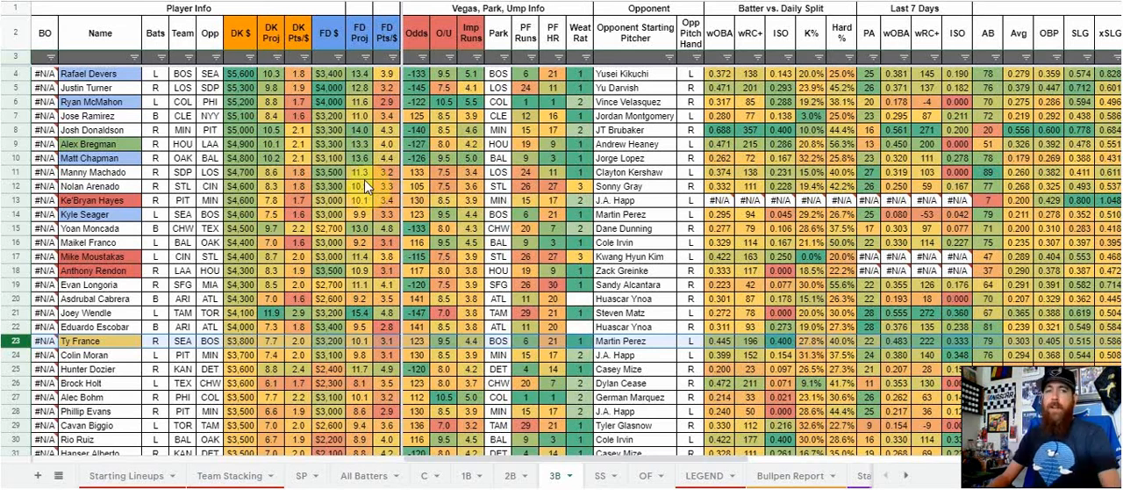
Review the SS shortstops sheet and its matchup columns, then move to the All Batters sheet
click(598, 474)
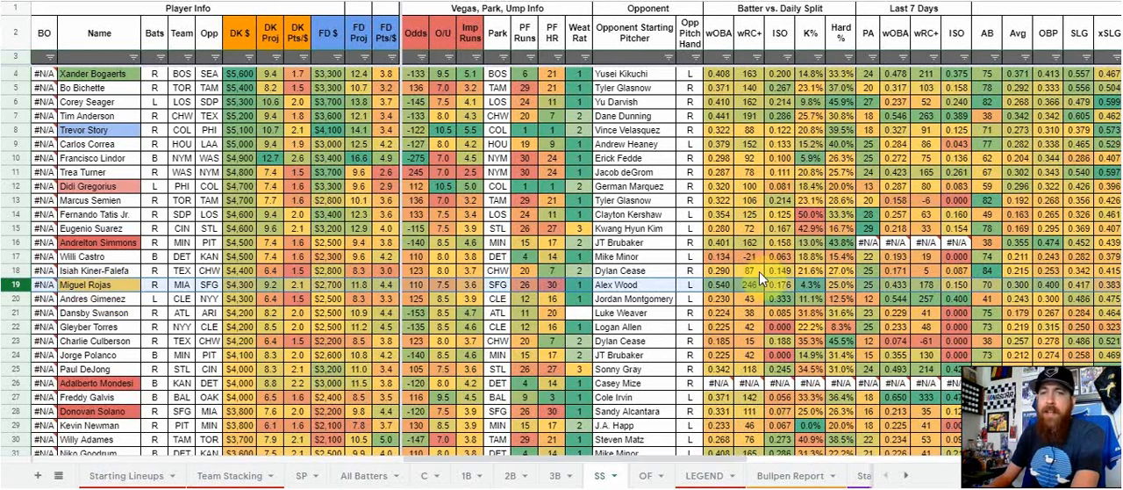
mouse_move(719, 292)
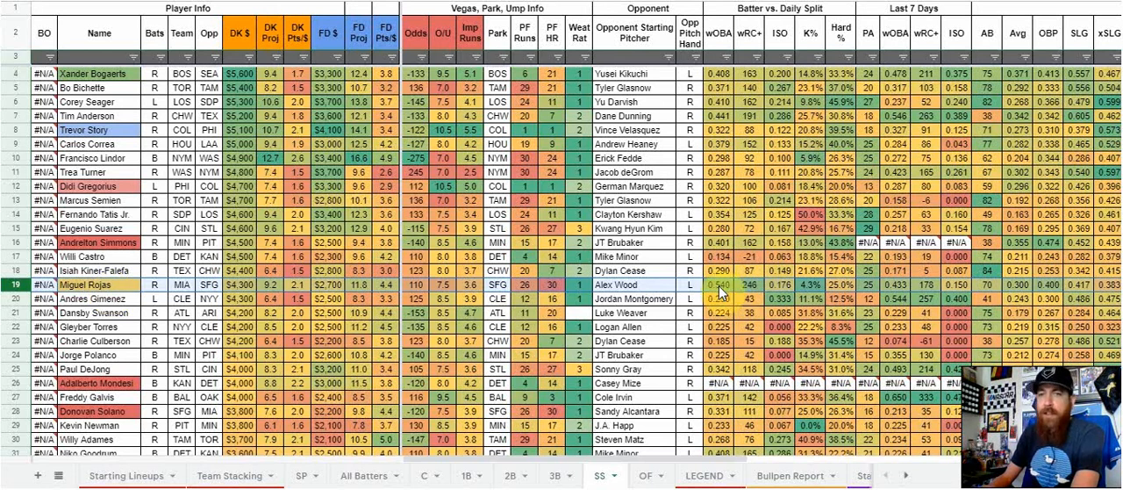
mouse_move(727, 293)
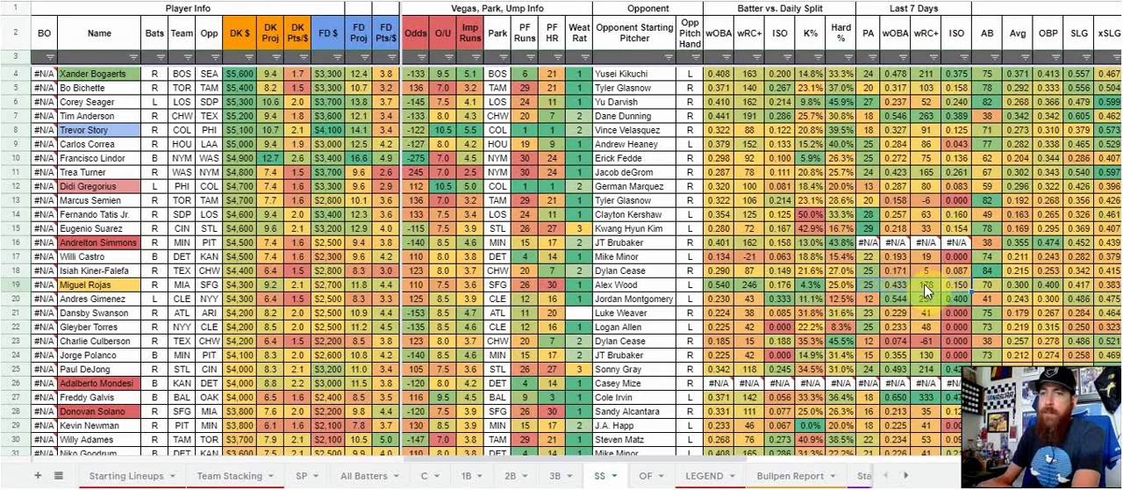
scroll(right, 3)
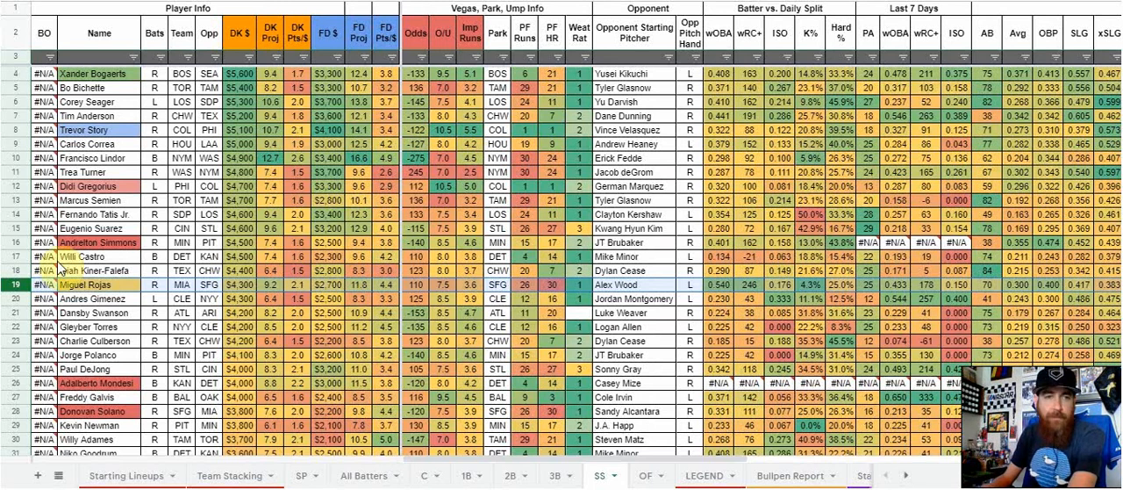
click(646, 475)
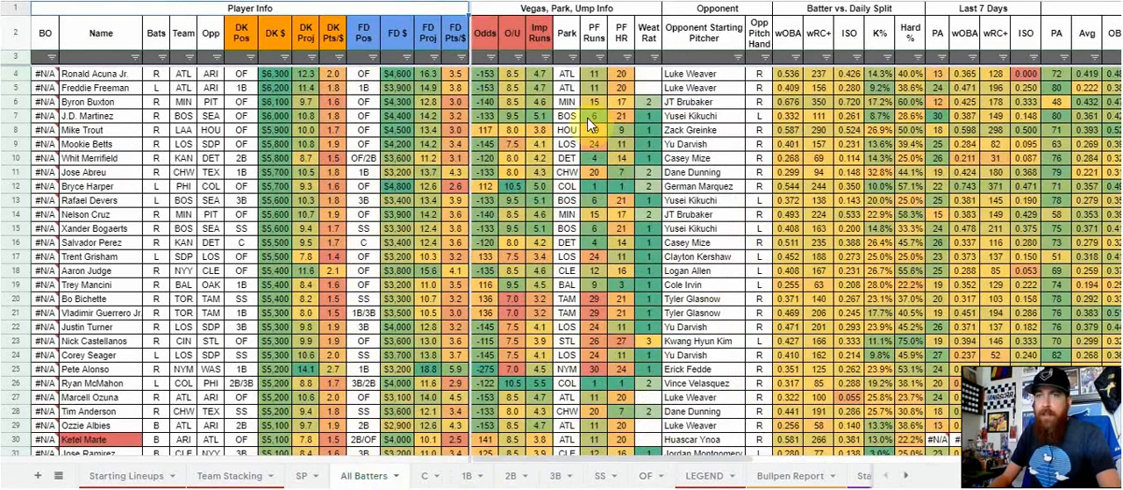
scroll(right, 3)
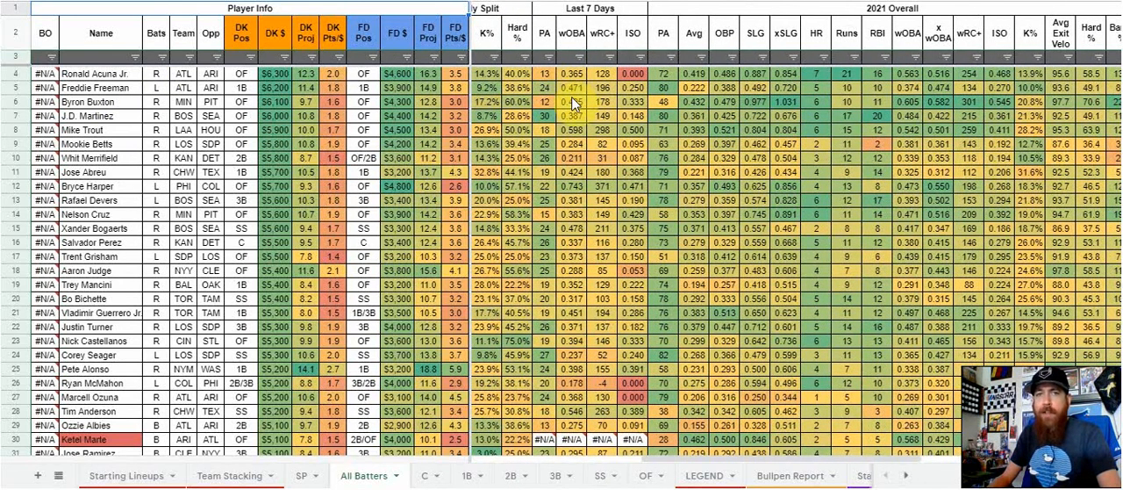
scroll(right, 3)
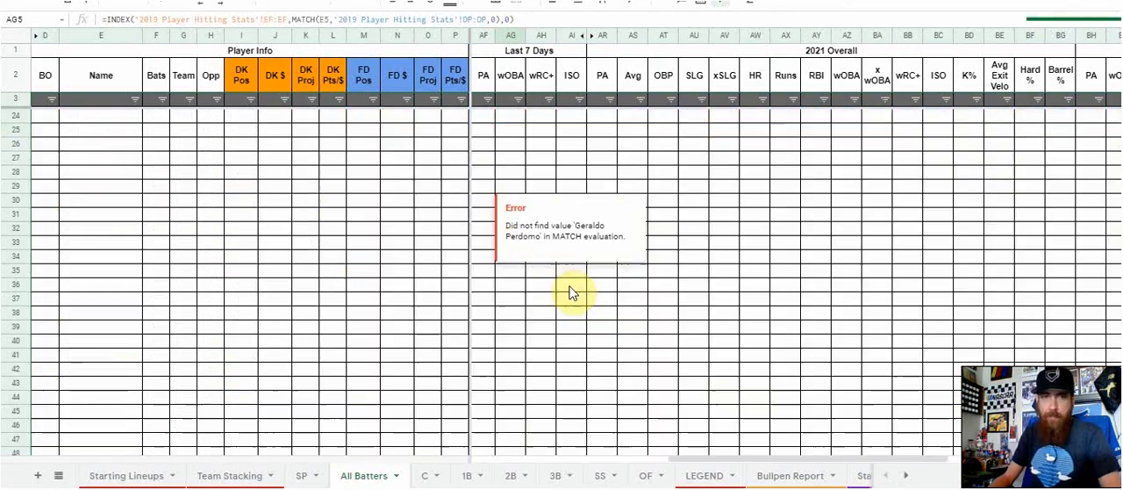
Move from the All Batters sheet to the OF sheet of outfielders' salaries and stats
scroll(down, 3)
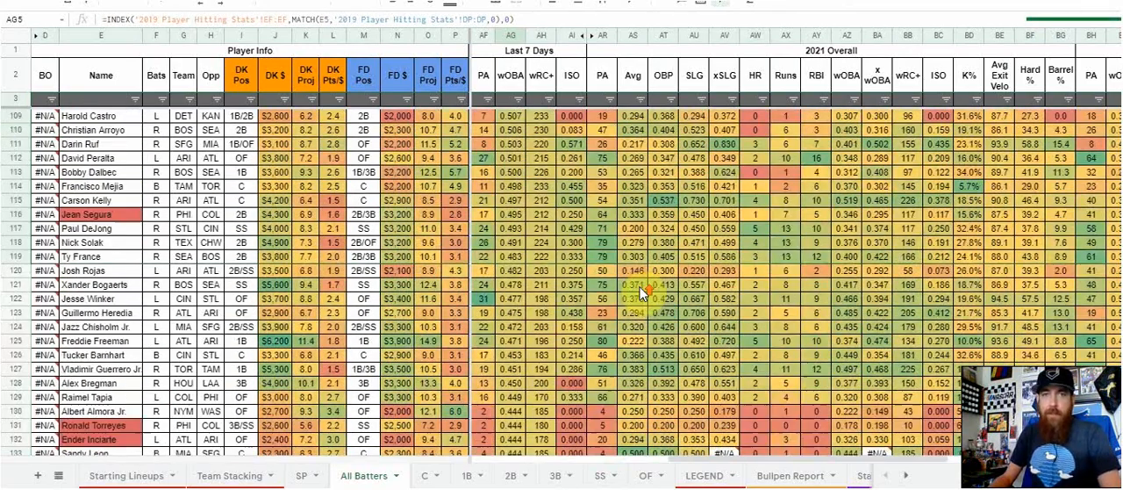
click(649, 476)
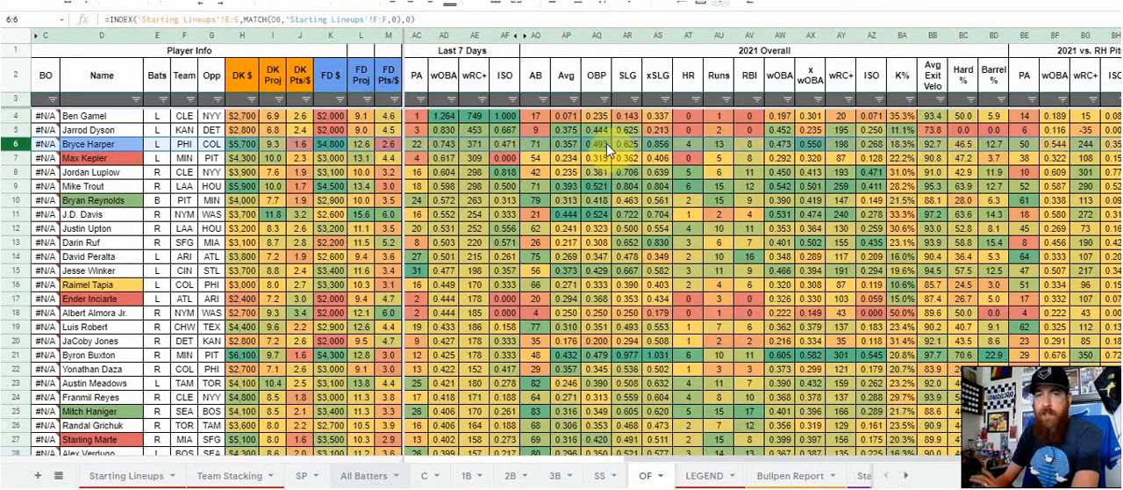
mouse_move(569, 141)
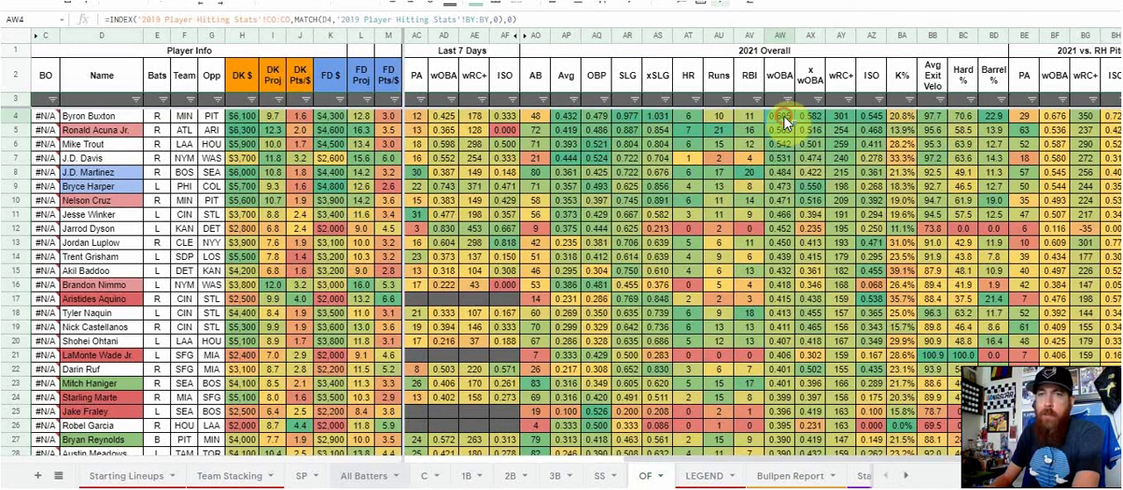
click(811, 119)
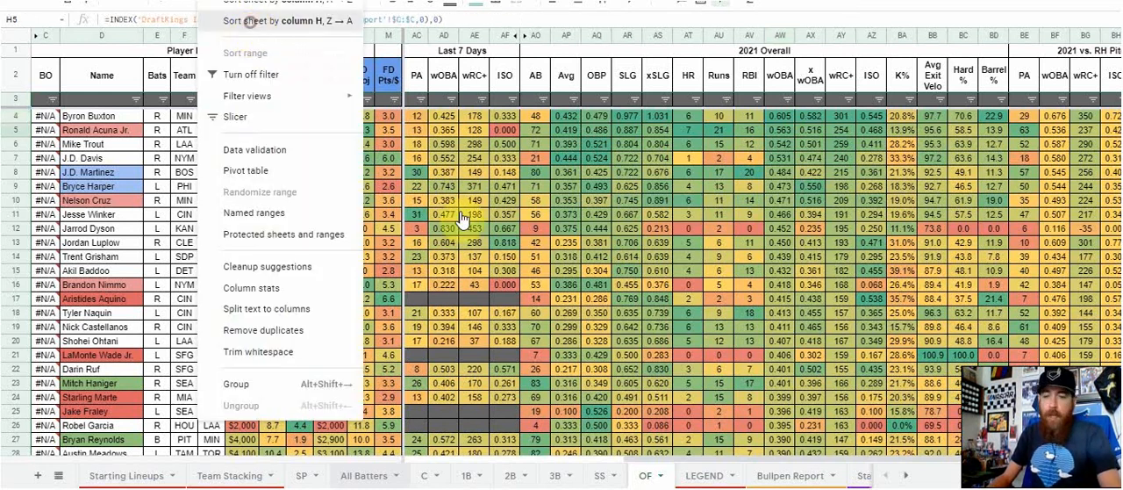
Expand the OF sheet's grouped columns and scroll down to lower-ranked outfielders like Mark Canha
click(281, 21)
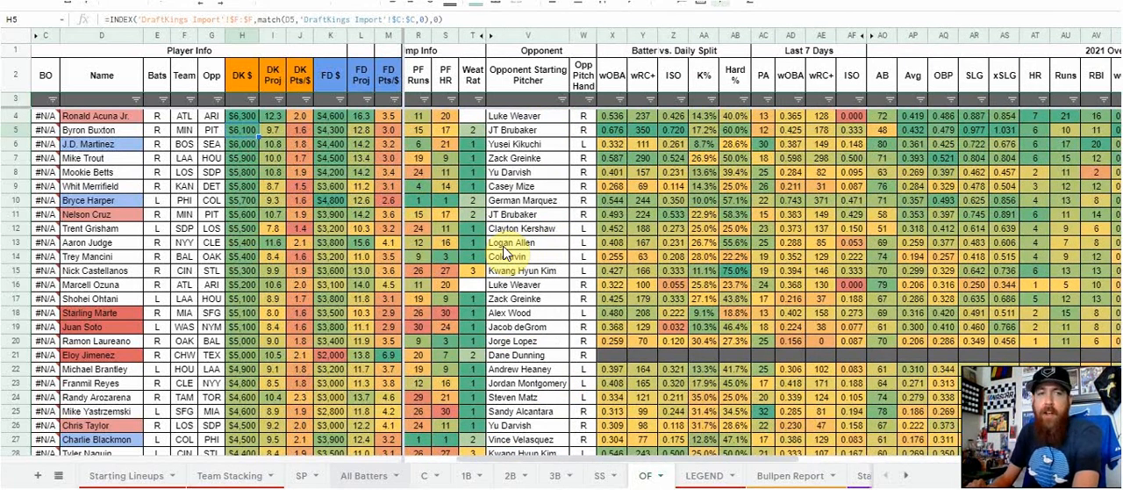
scroll(down, 3)
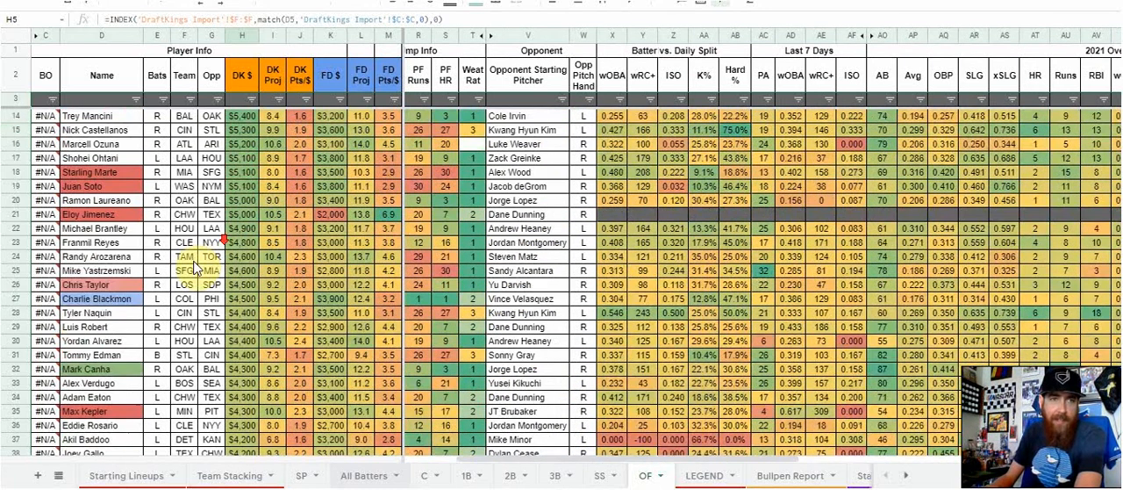
scroll(down, 3)
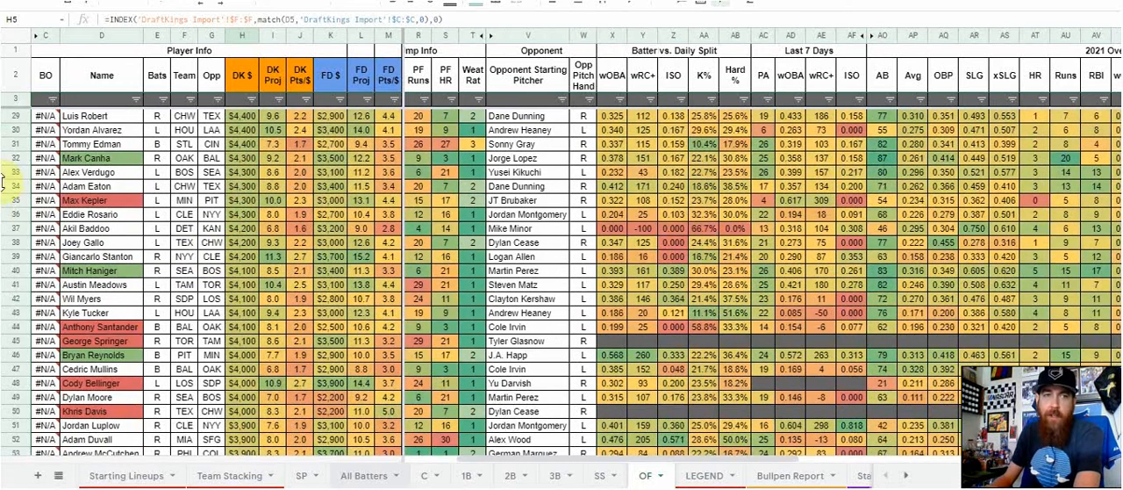
click(98, 158)
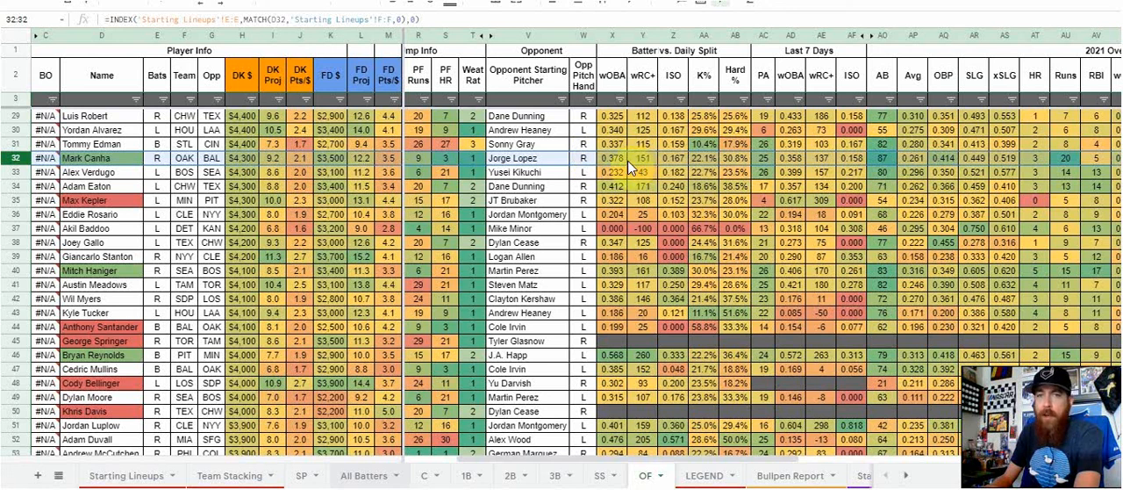
mouse_move(647, 166)
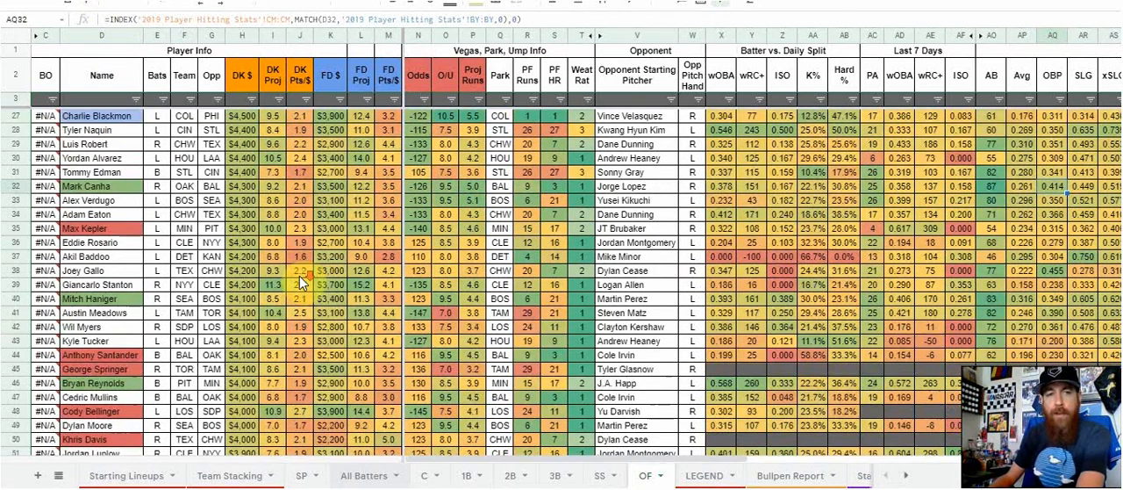
scroll(down, 3)
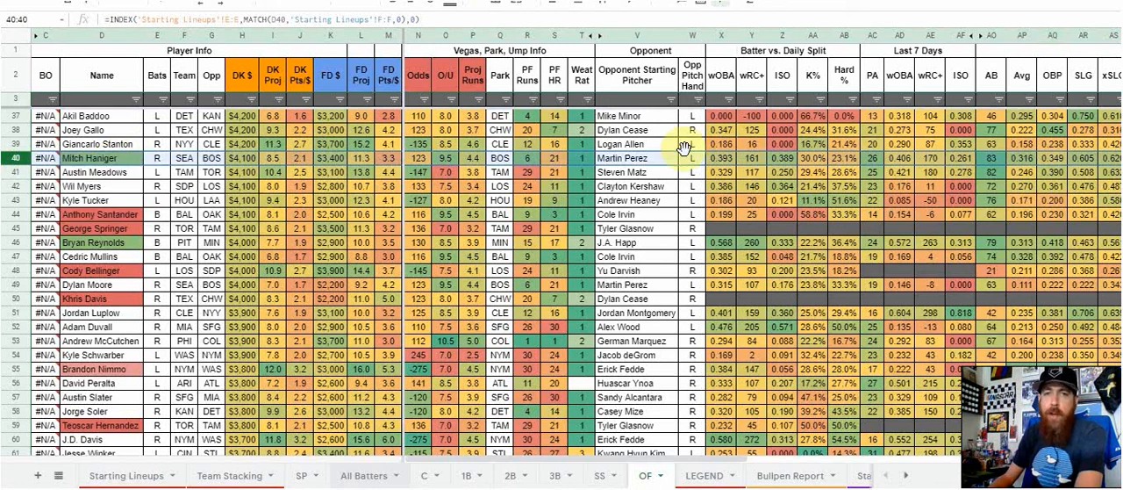
mouse_move(840, 168)
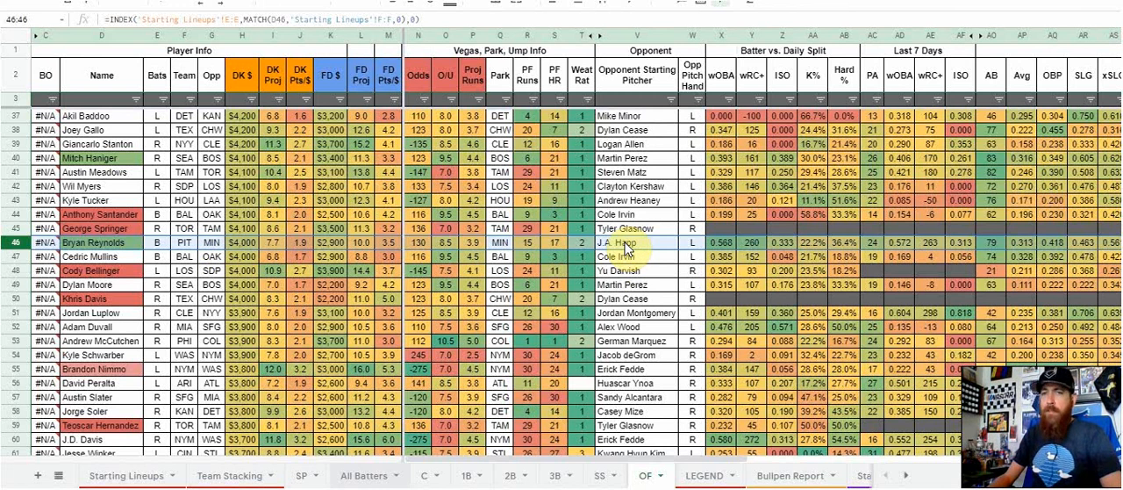
click(221, 475)
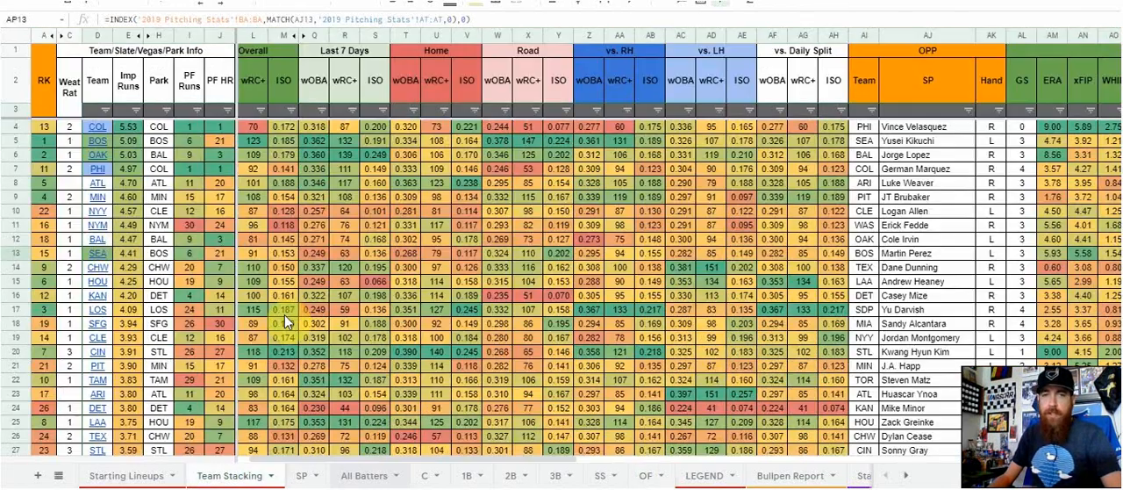
click(618, 252)
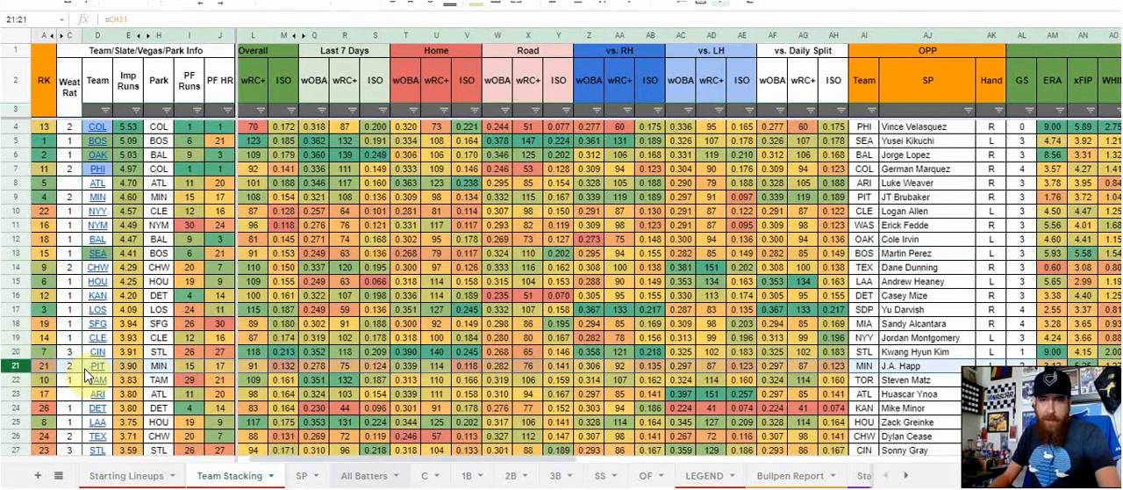
scroll(right, 3)
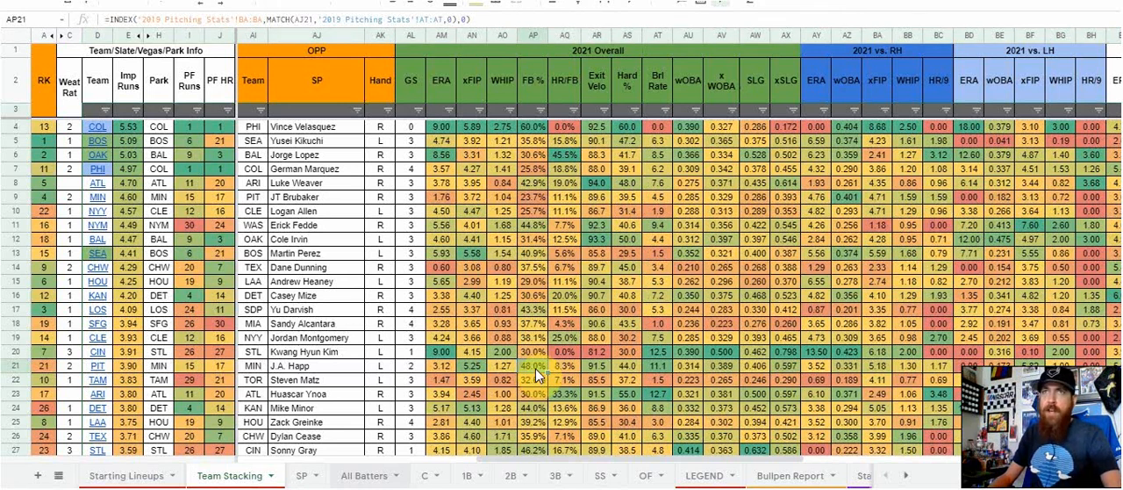
scroll(right, 3)
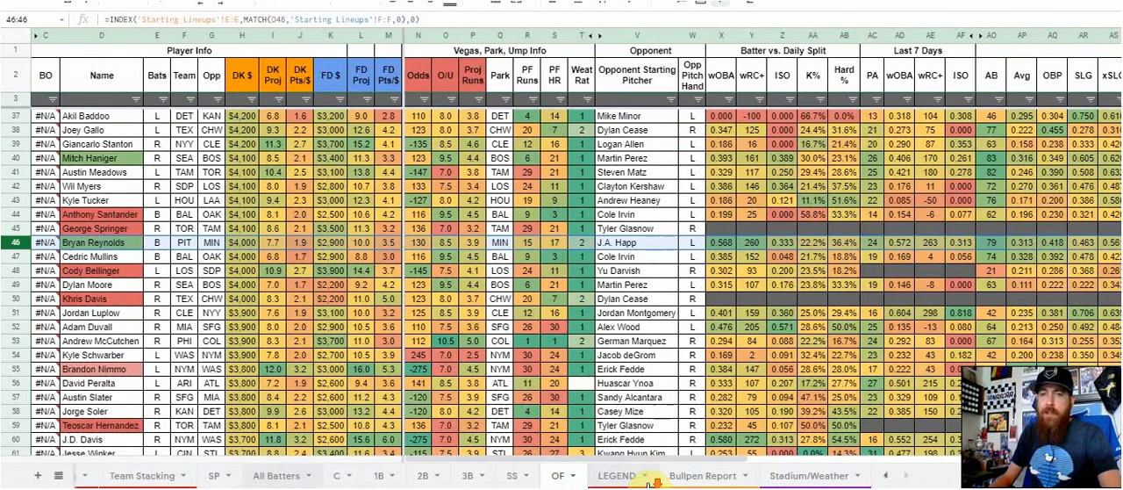
Review the Stadium/Weather sheet, then switch to the Bullpen Report with team ERA, xFIP and WHIP
click(810, 476)
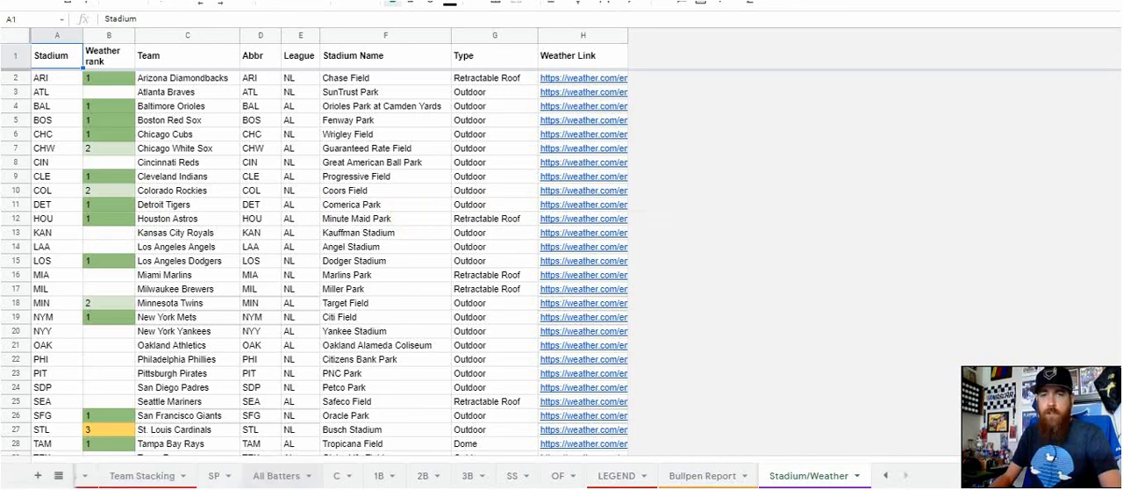
click(702, 474)
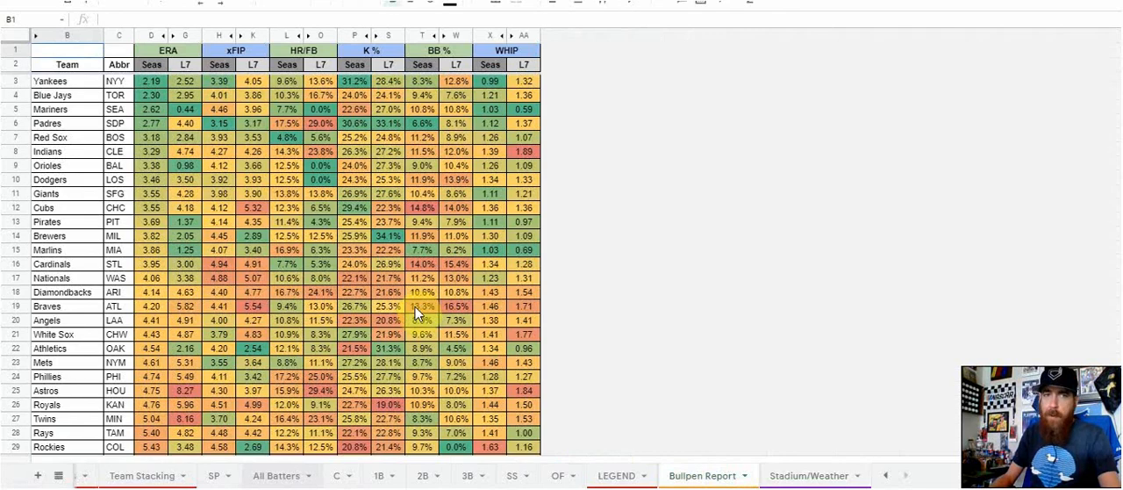